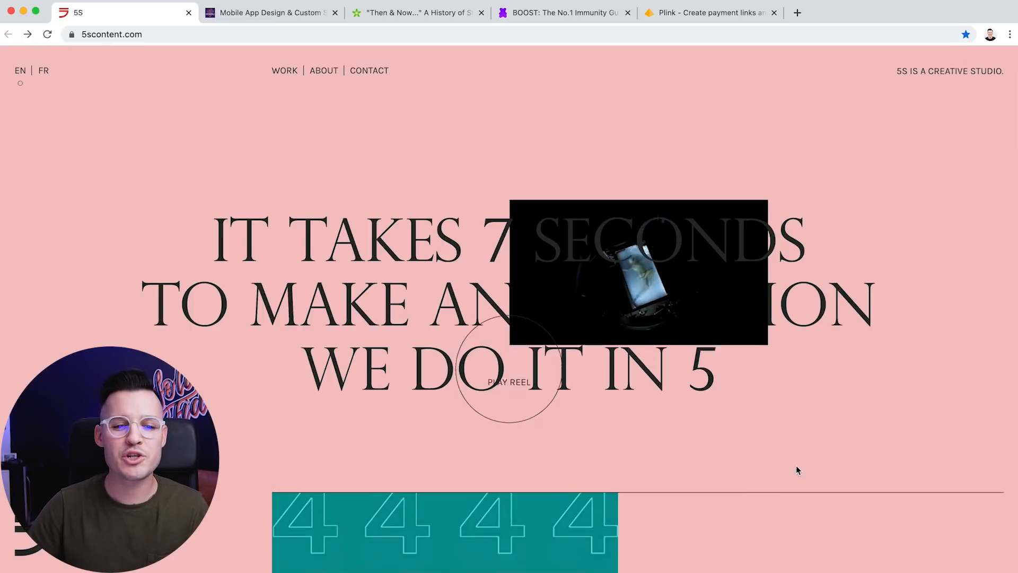
- Scroll the 5S homepage past the hero and About blurb to 'Projects that make us blush'
scroll("down", 3)
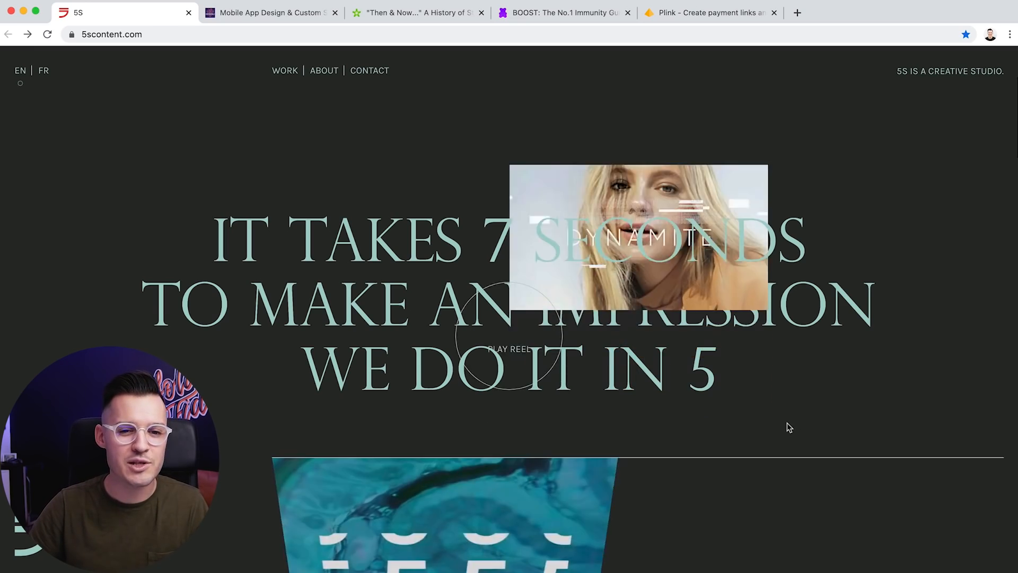
scroll("down", 3)
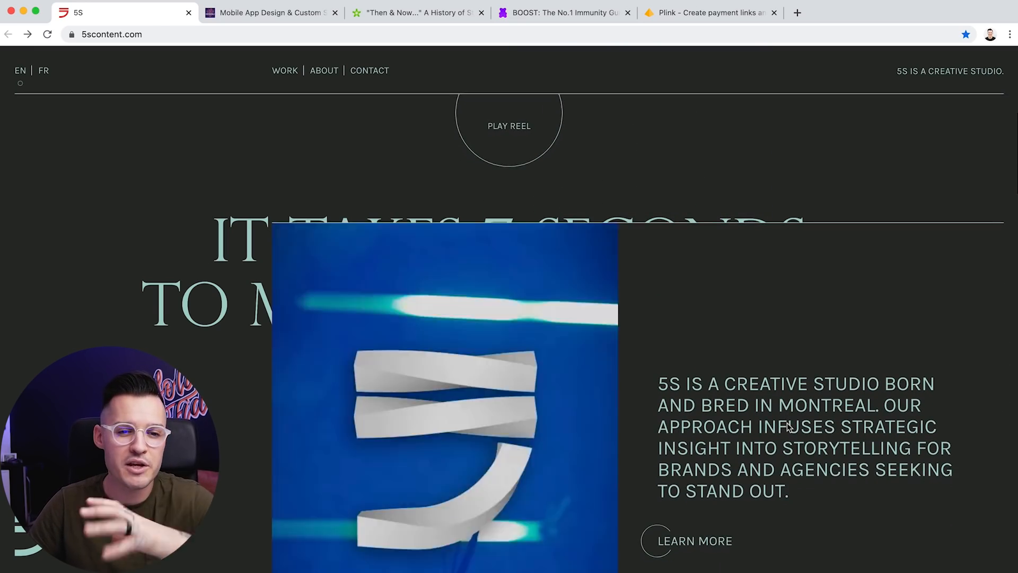
scroll("down", 3)
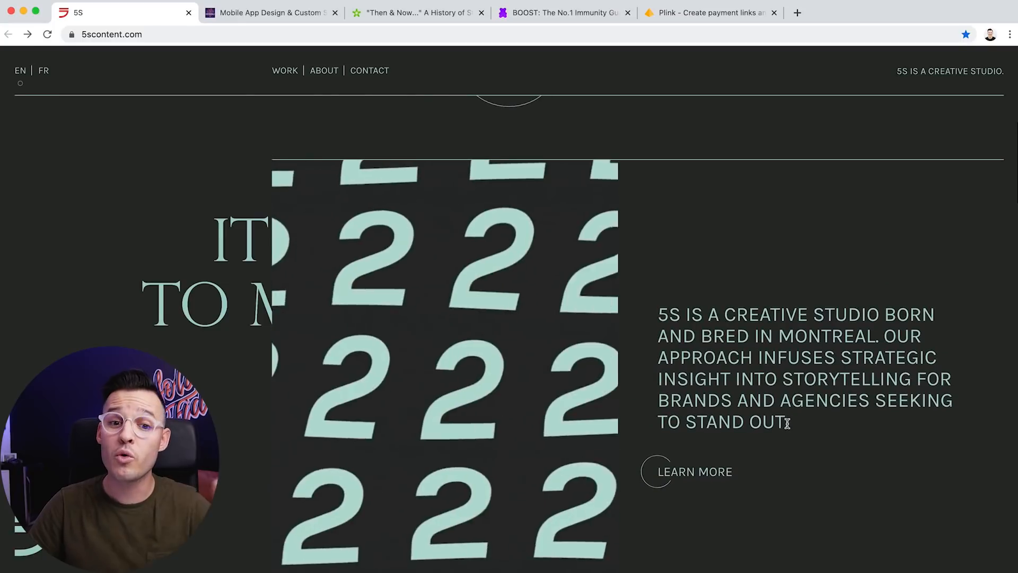
scroll("down", 3)
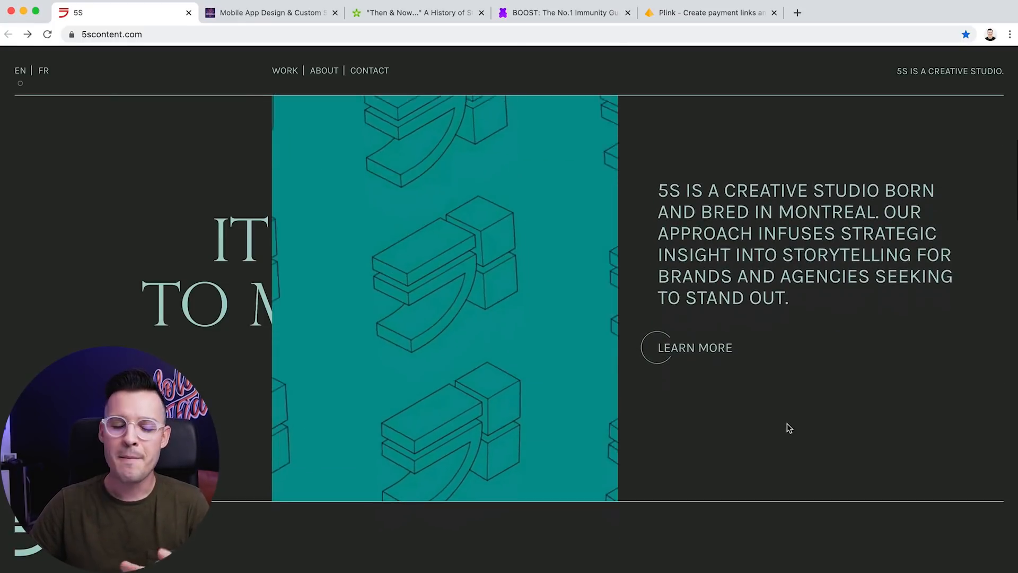
scroll("down", 3)
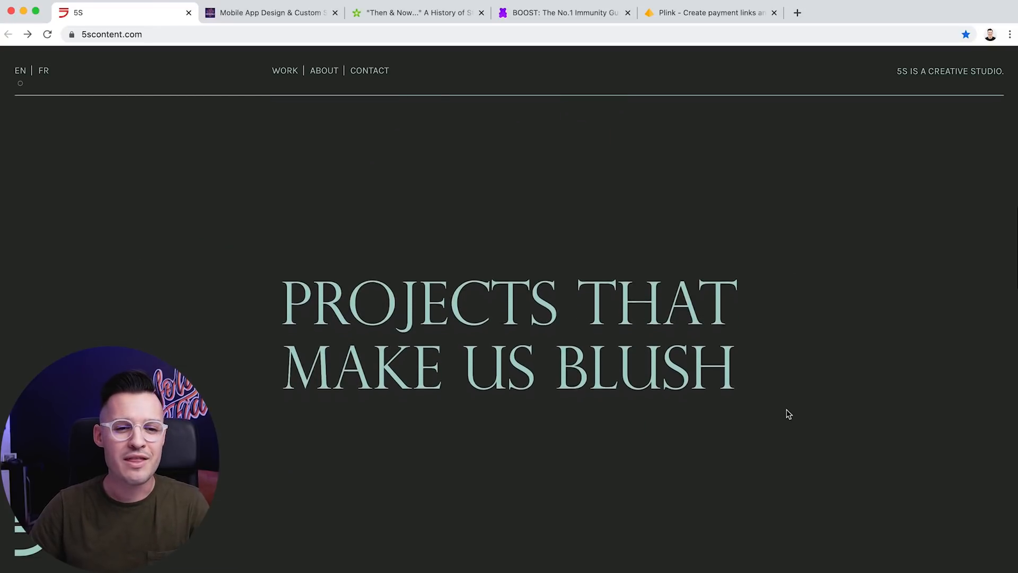
- Scroll through the 5S project gallery from Musicbed to Familiprix until the Clients logo grid
scroll("down", 3)
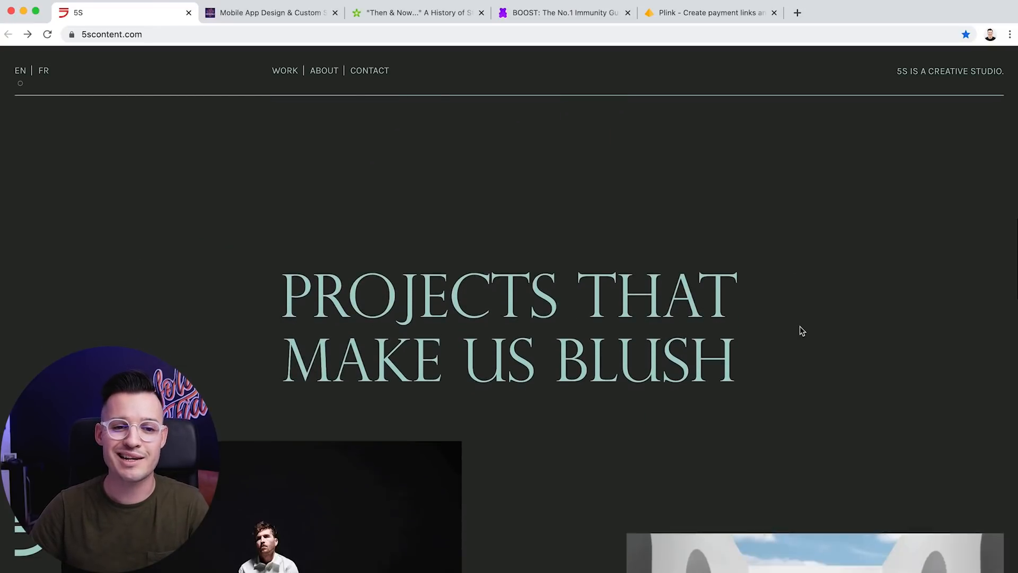
scroll("down", 3)
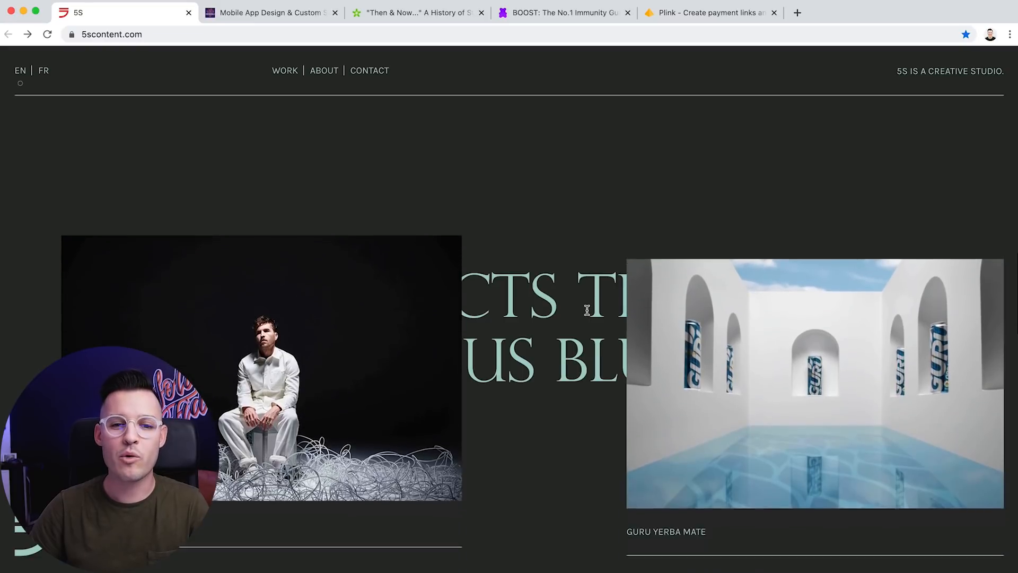
scroll("down", 3)
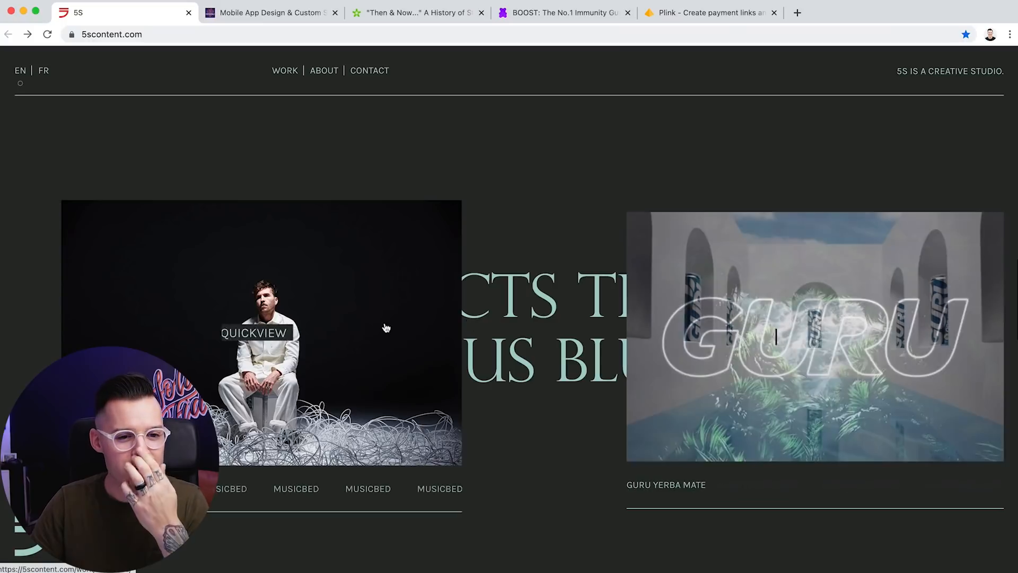
scroll("down", 3)
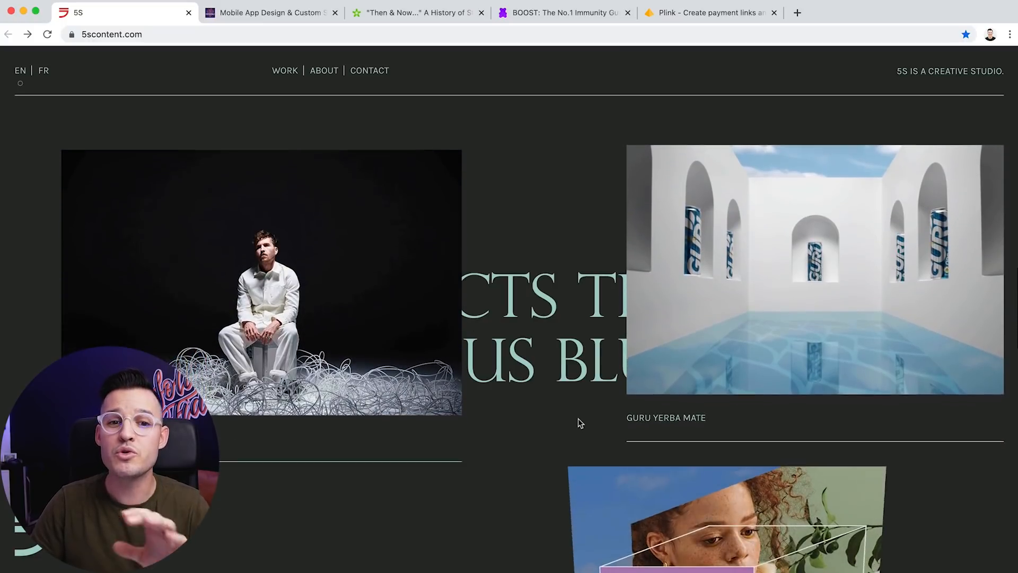
scroll("down", 3)
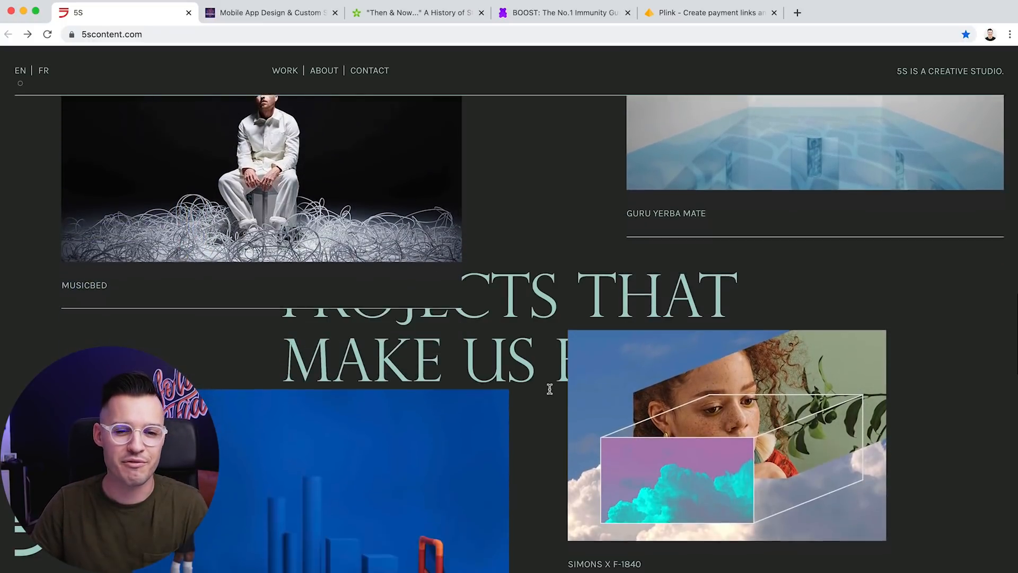
scroll("down", 3)
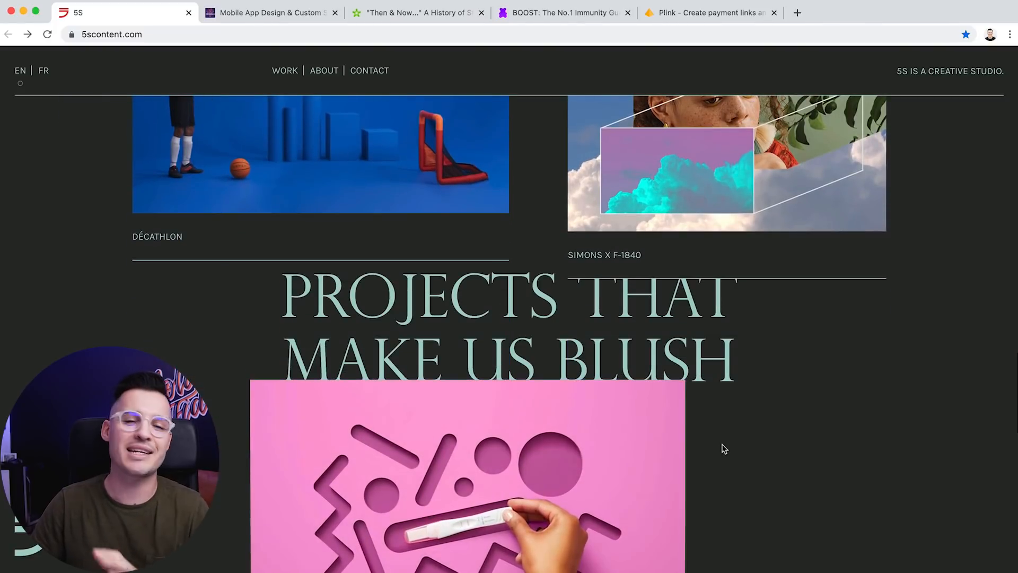
scroll("down", 3)
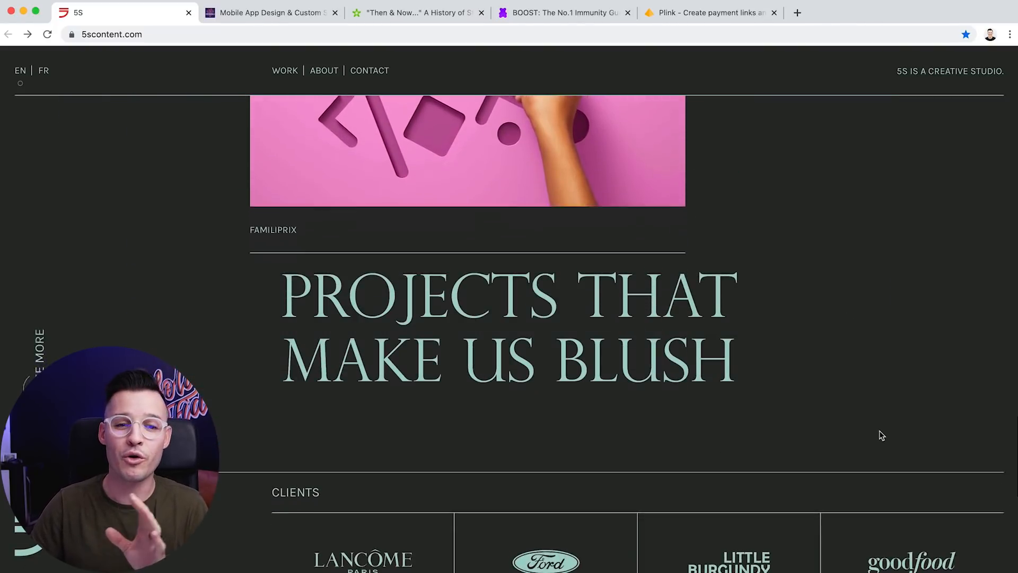
scroll("down", 3)
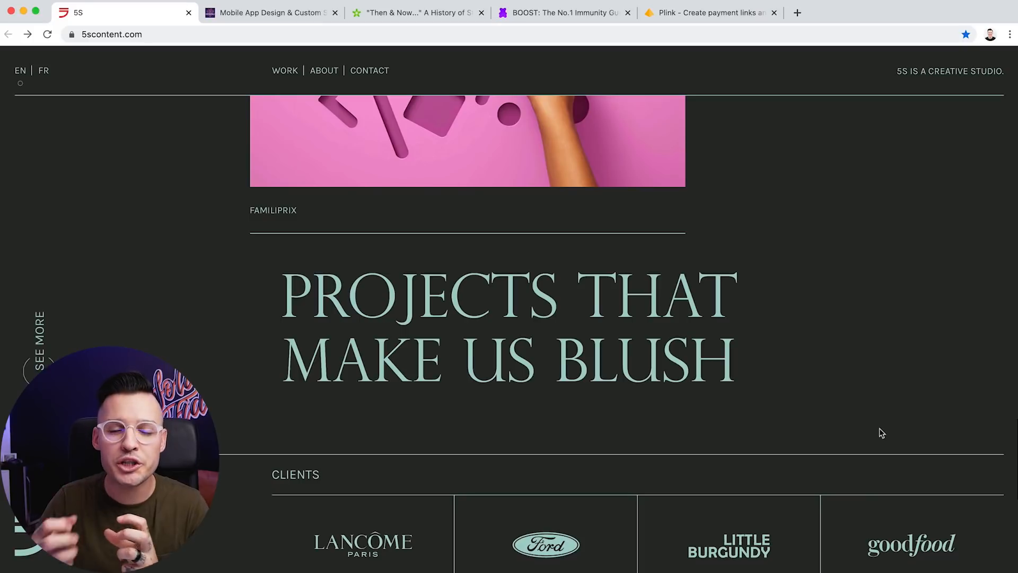
- Scroll through the clients and footer, then back up to the 'It takes 7 seconds' hero
scroll("down", 3)
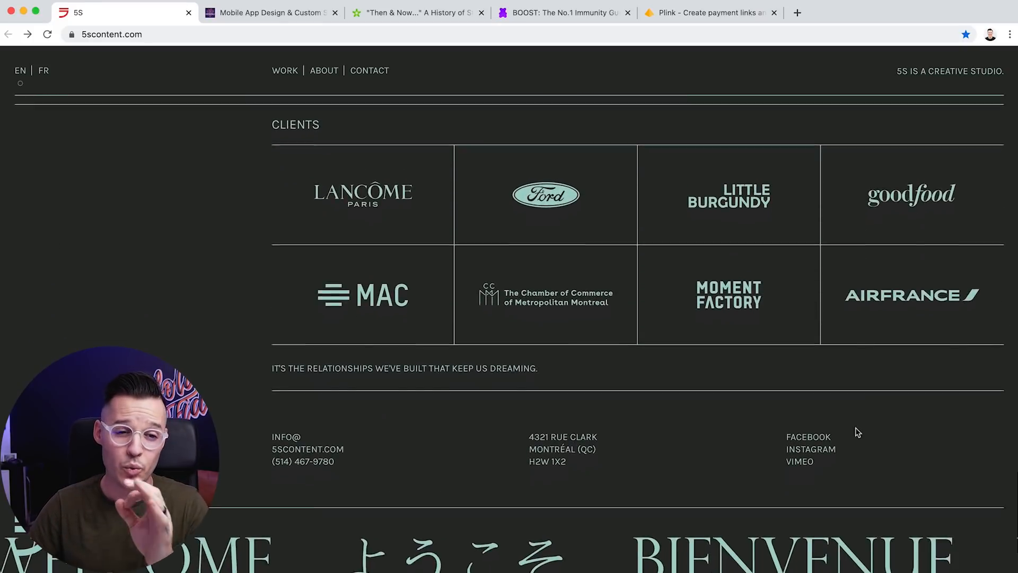
scroll("down", 3)
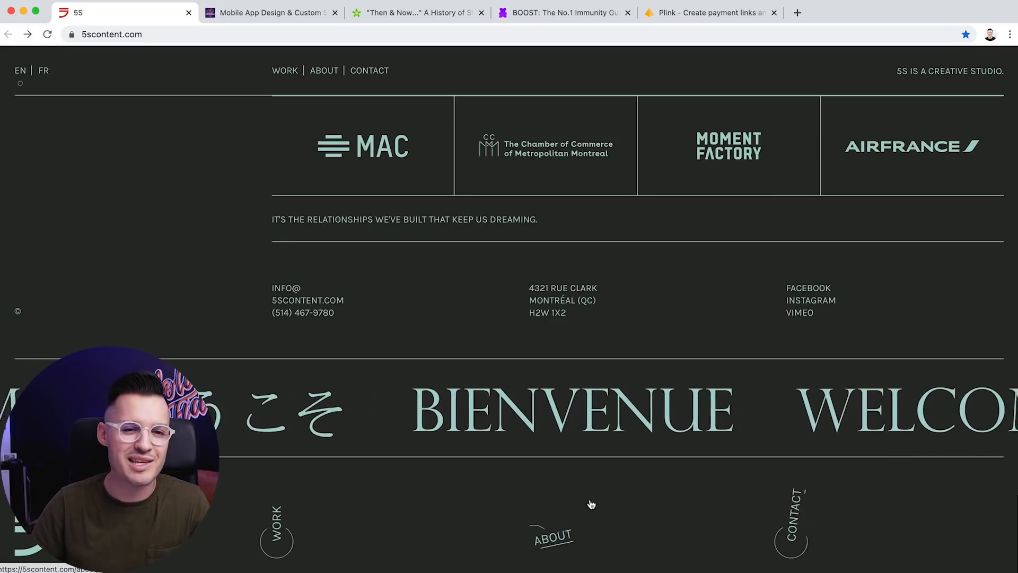
scroll("up", 3)
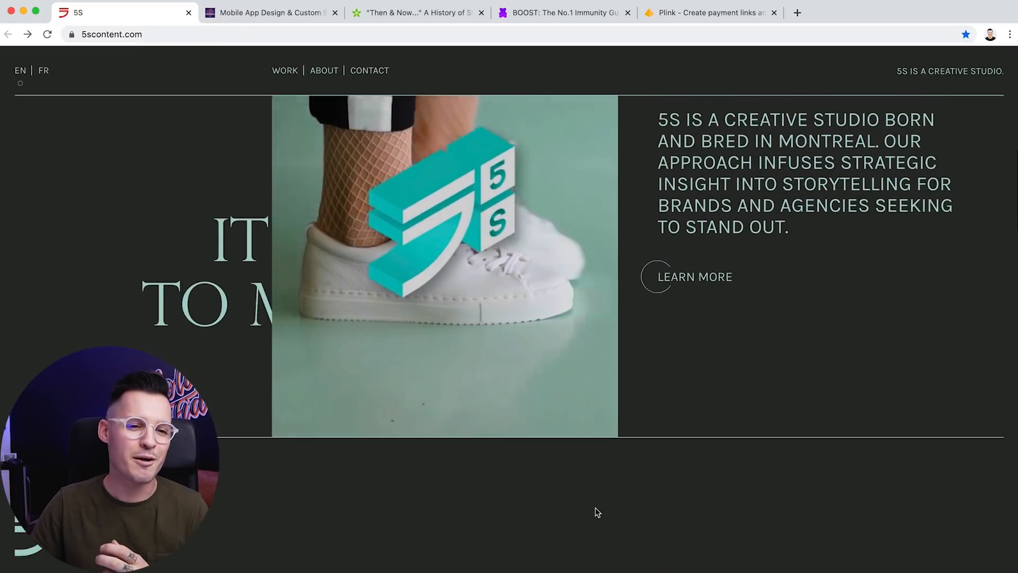
scroll("down", 3)
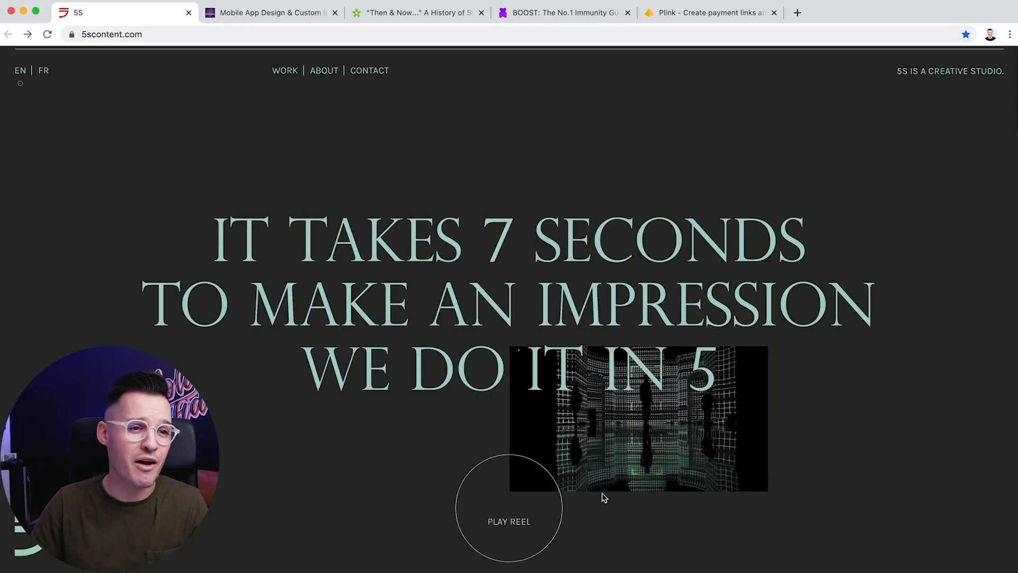
- Switch to the Designli tab showing the 'Transformative by design' hero
left_click(275, 12)
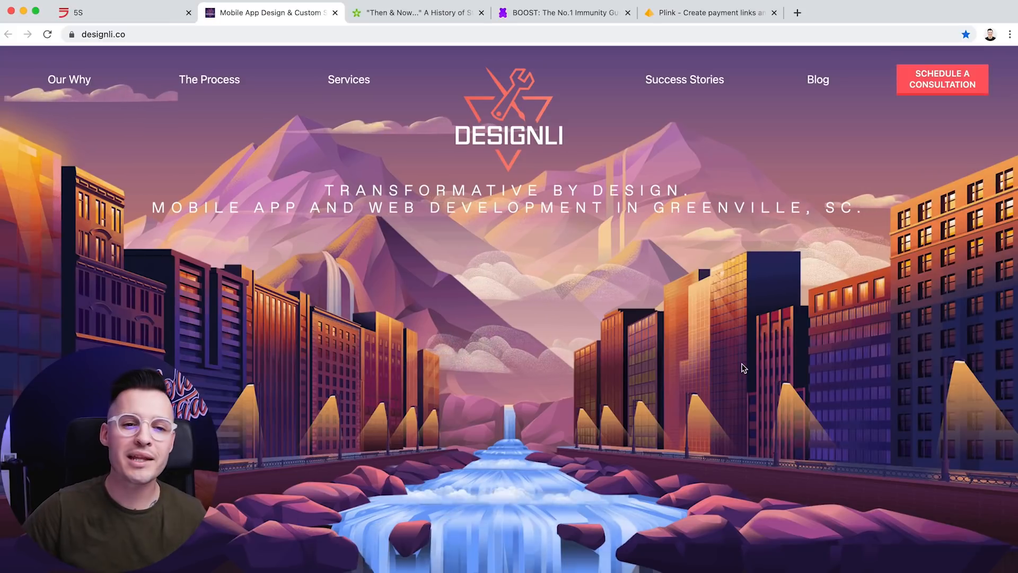
mouse_move(734, 367)
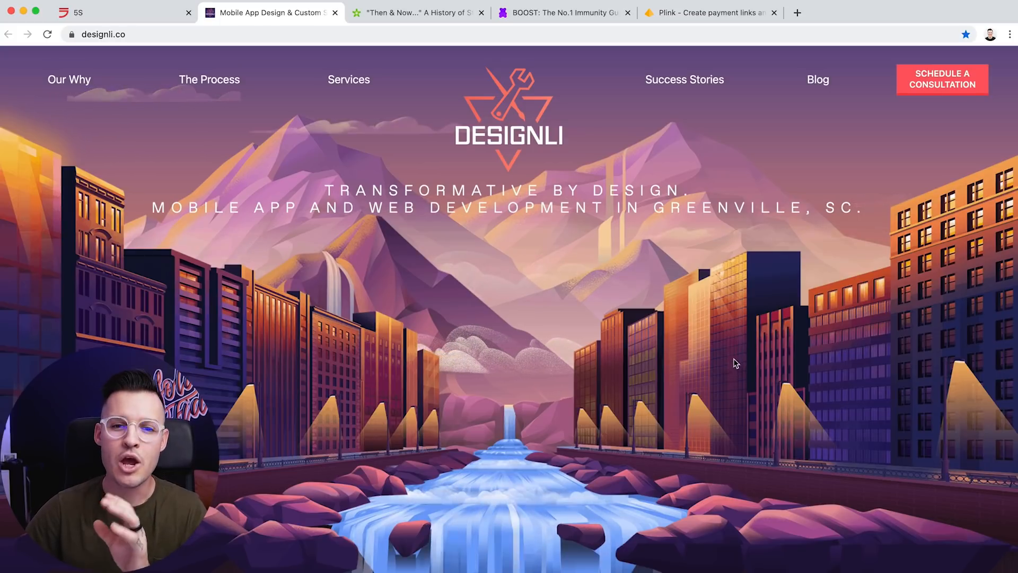
mouse_move(721, 334)
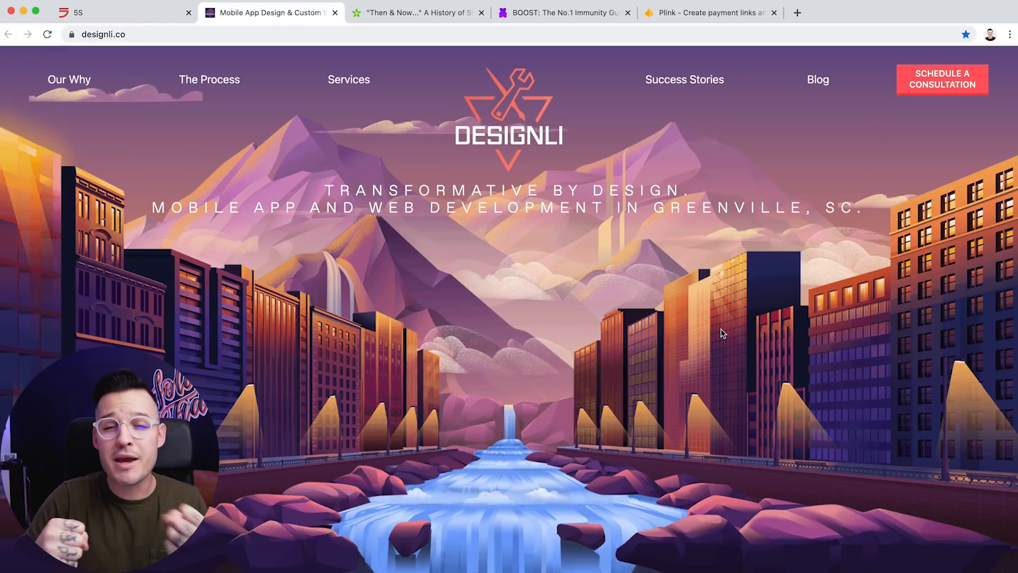
mouse_move(713, 340)
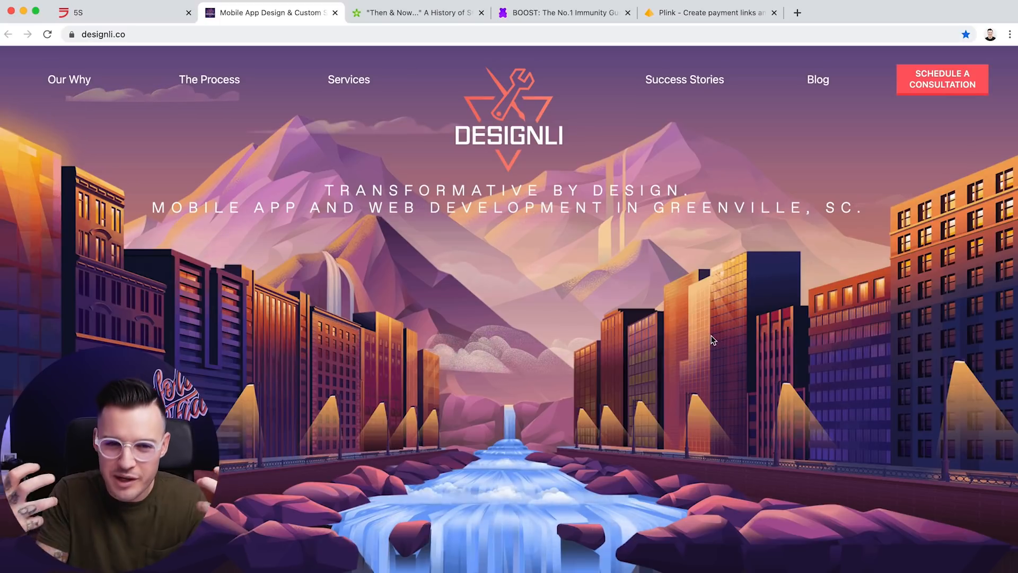
mouse_move(704, 346)
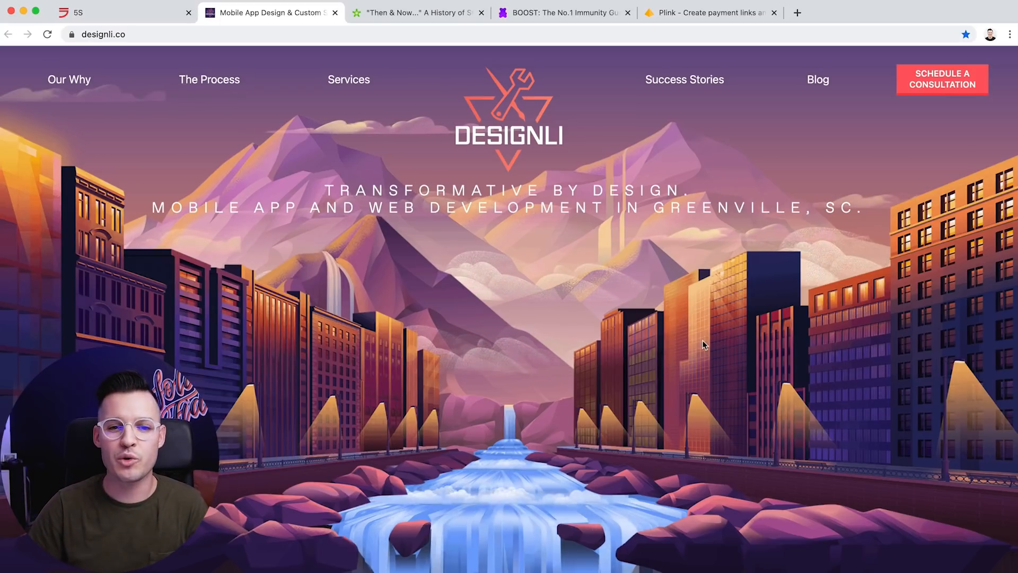
- Scroll past 'From vision to version 1.' and 'Begin with clarity and focus.' to 'We've been there.'
scroll("down", 3)
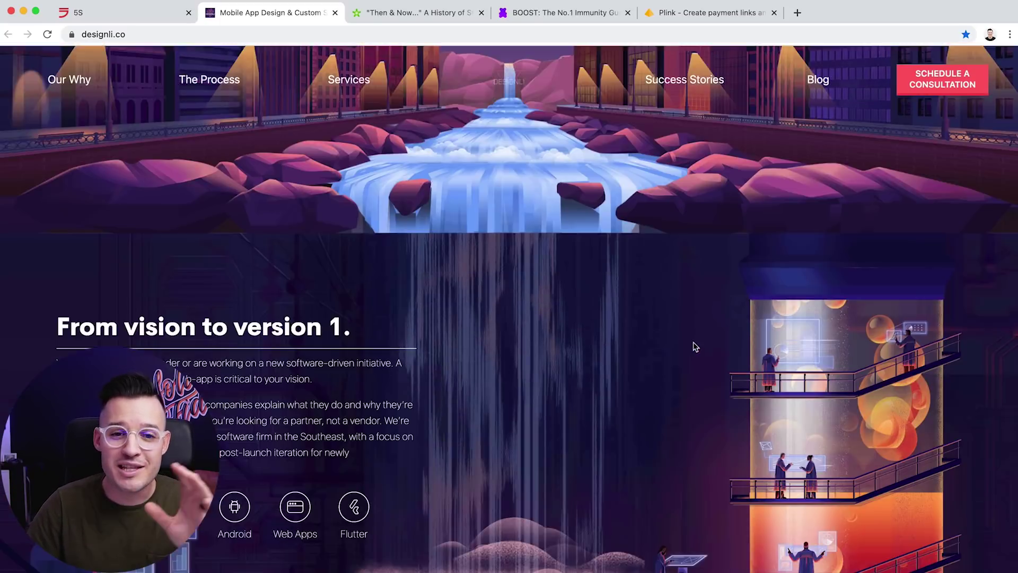
scroll("down", 3)
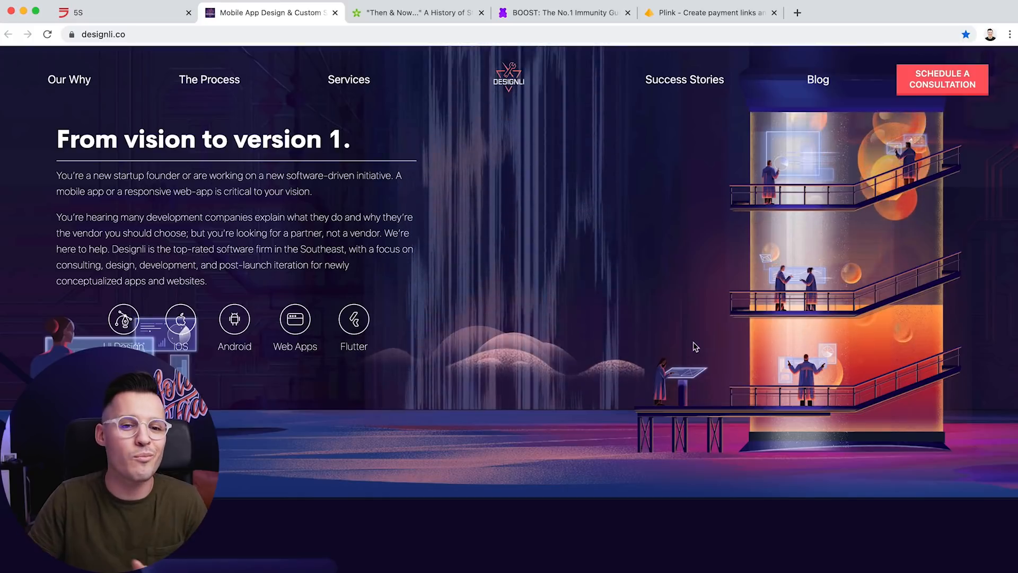
scroll("down", 3)
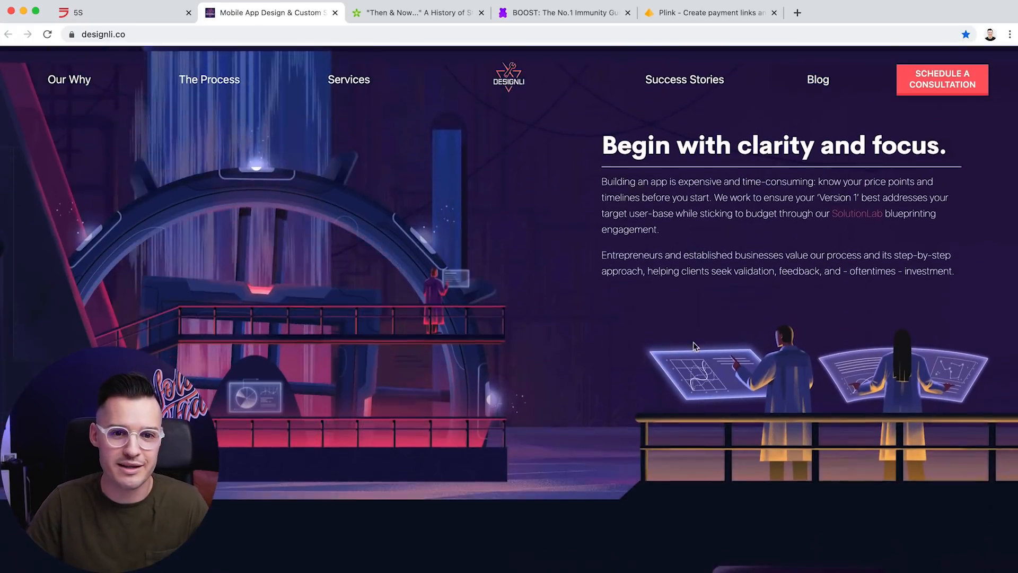
scroll("down", 3)
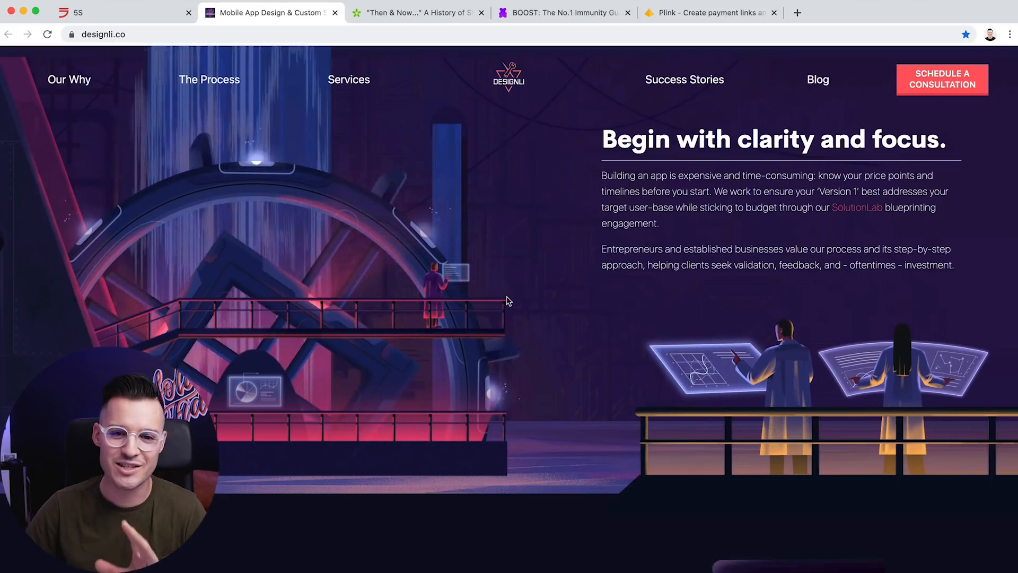
scroll("down", 3)
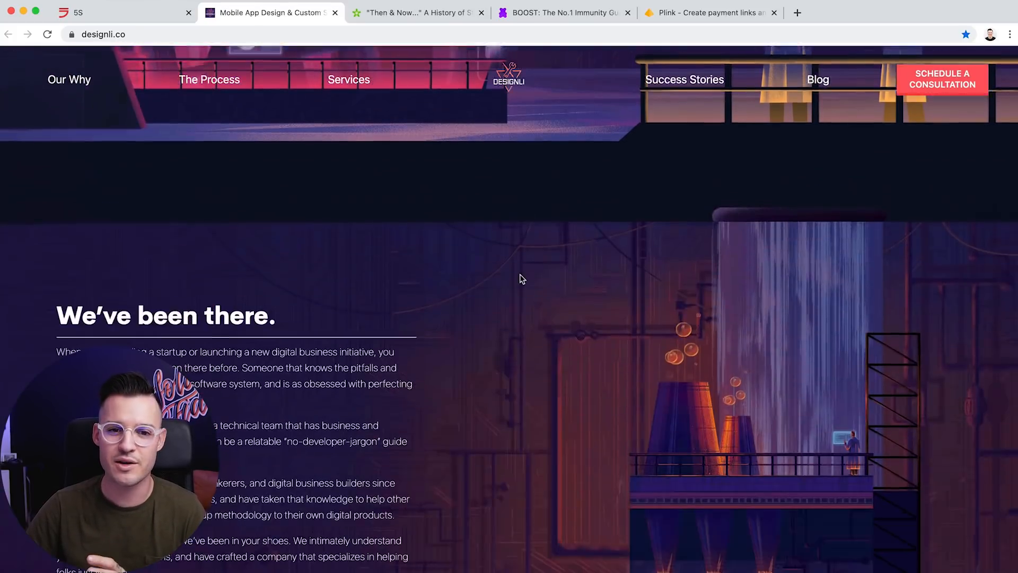
scroll("down", 3)
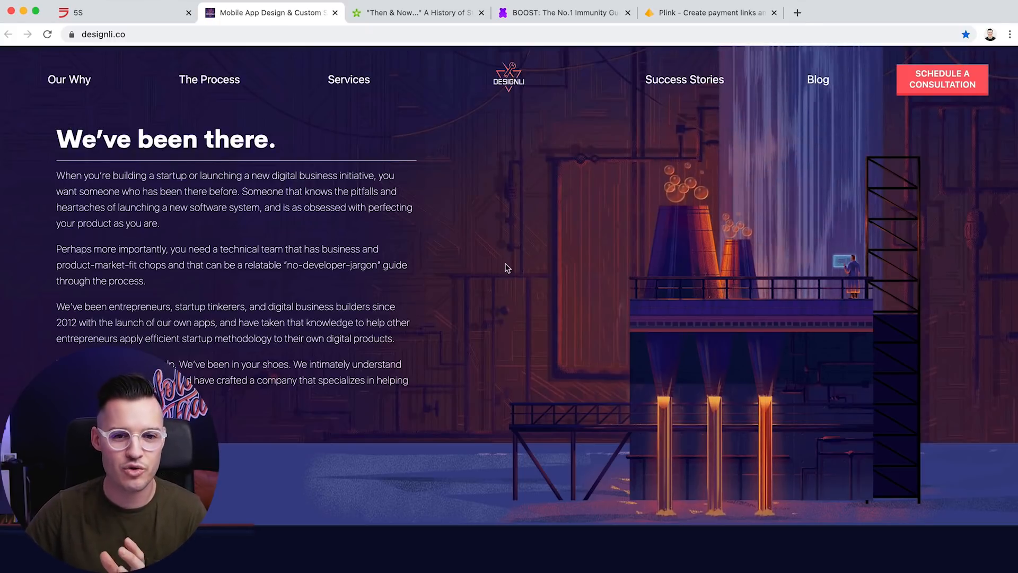
- Scroll past the SecūrSpace case study to the footer contact form, then switch to the Then & Now tab
scroll("down", 3)
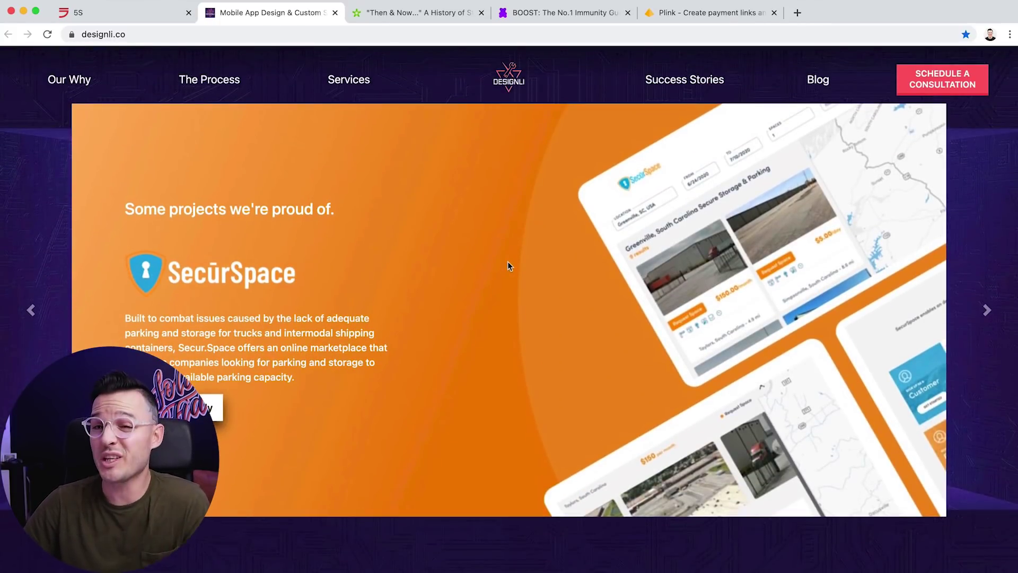
scroll("down", 3)
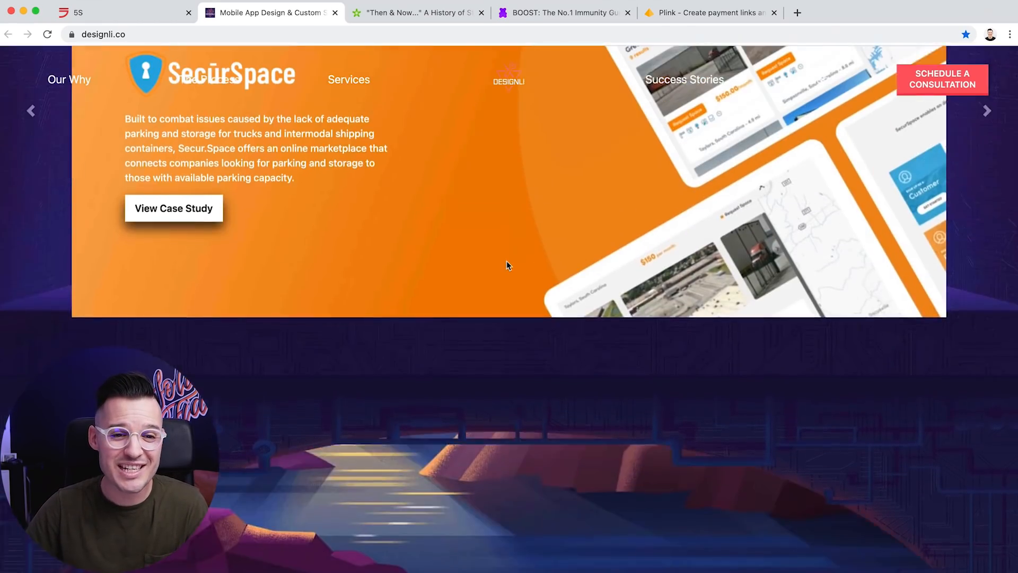
scroll("down", 3)
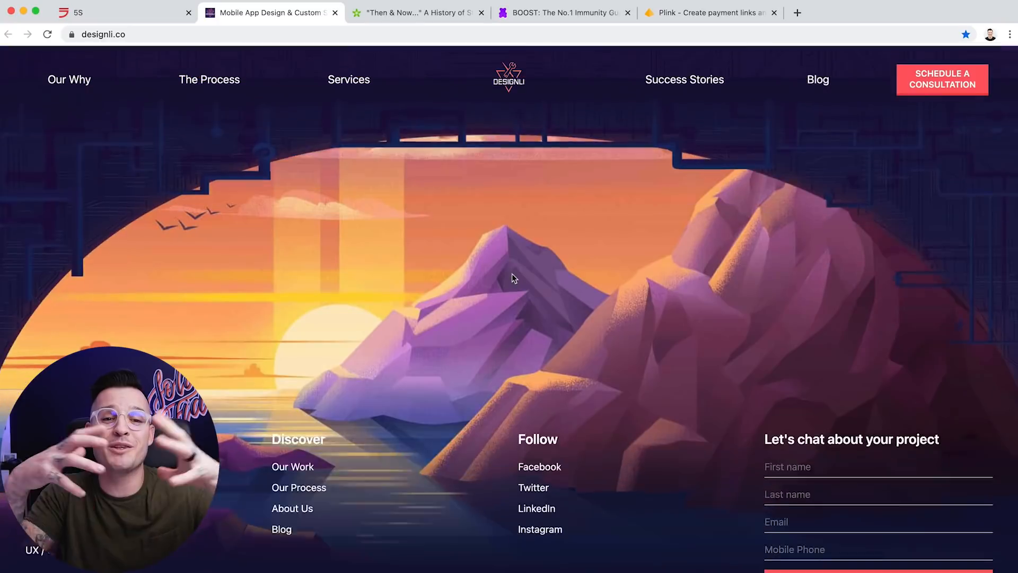
scroll("down", 3)
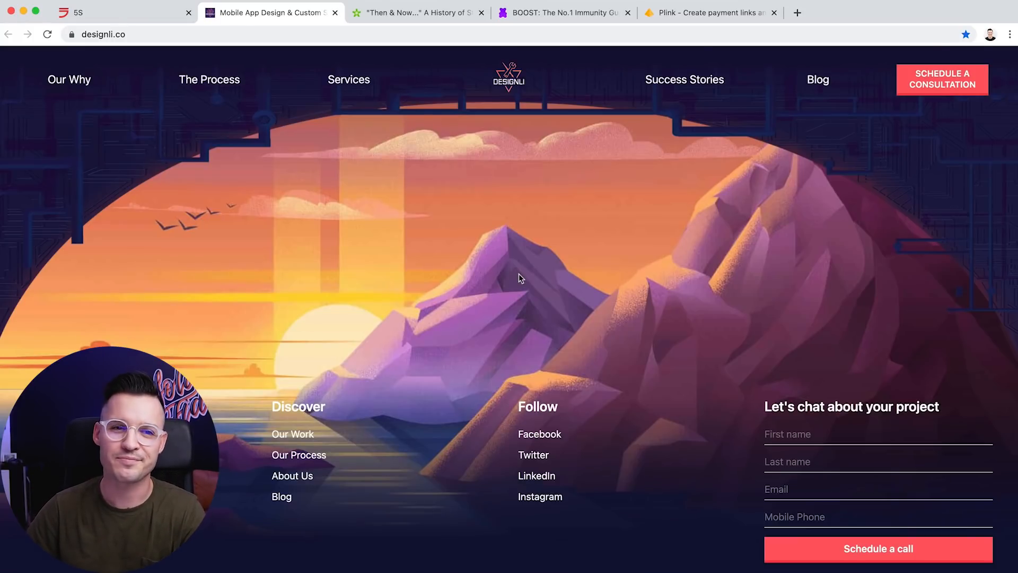
left_click(413, 13)
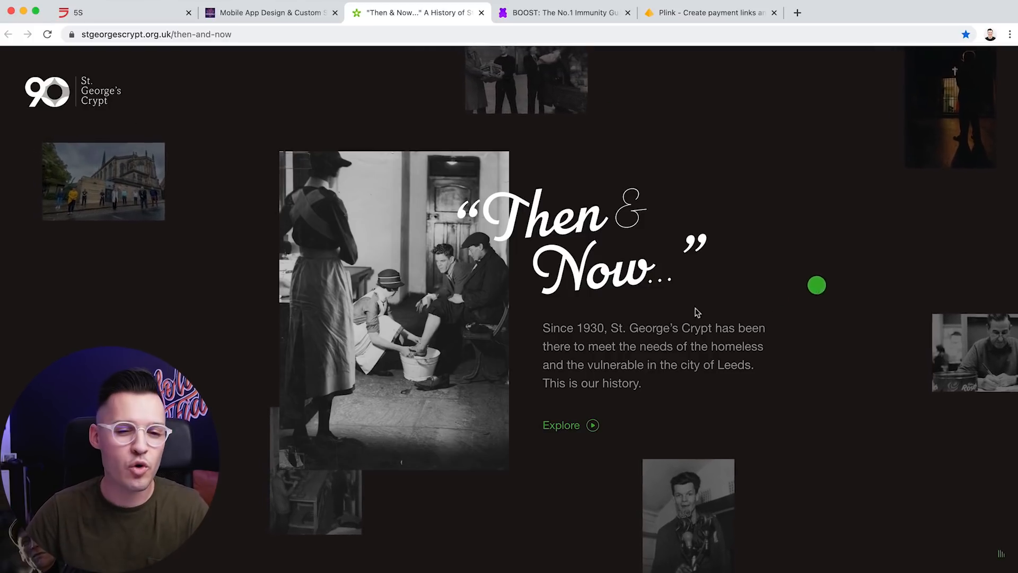
mouse_move(603, 322)
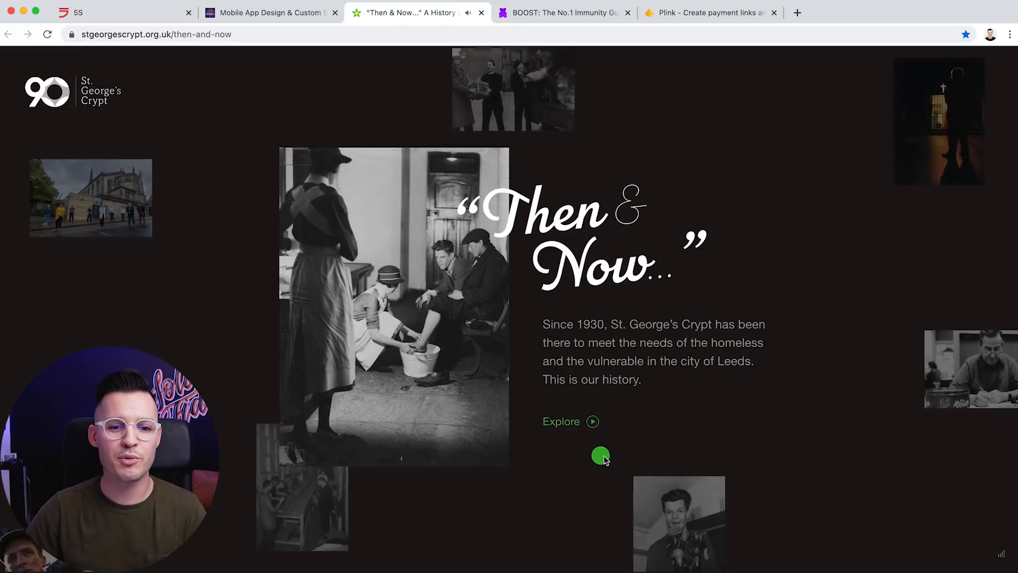
- Start the Then & Now history via Explore on the landing page
left_click(561, 423)
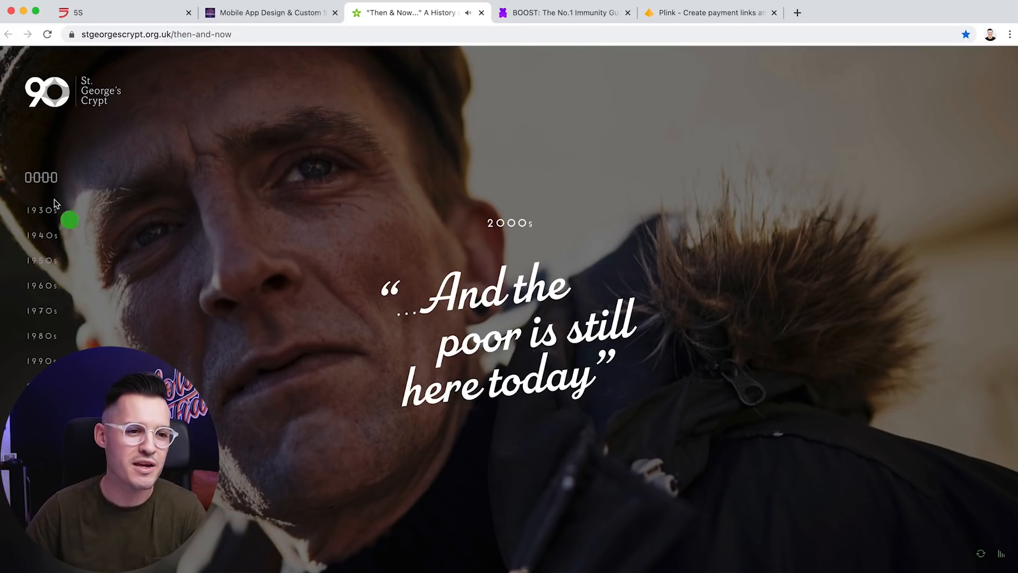
- Jump back through the 1990s to the 1980s chapter, then switch to the takeboost.com tab
left_click(36, 361)
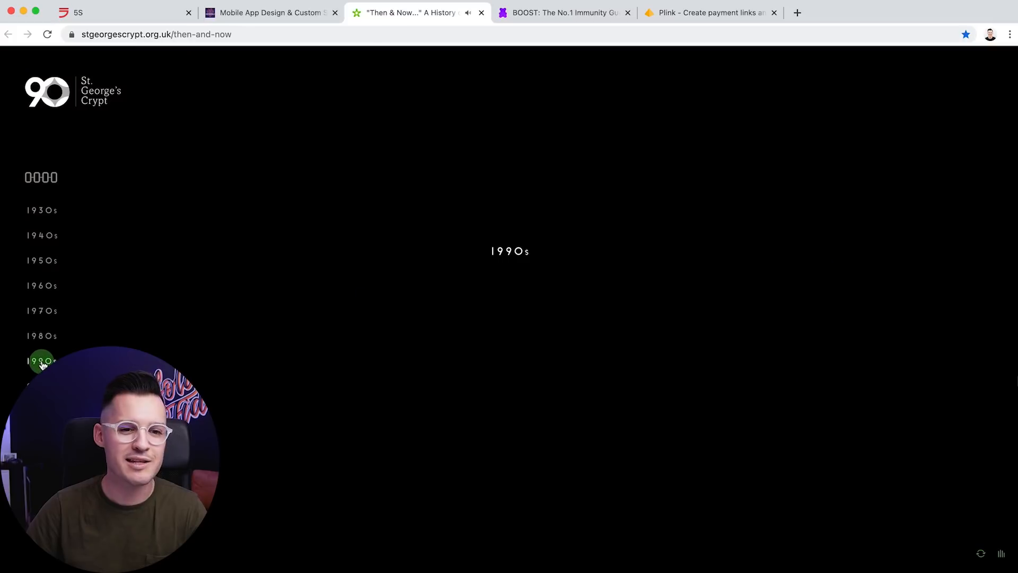
left_click(38, 361)
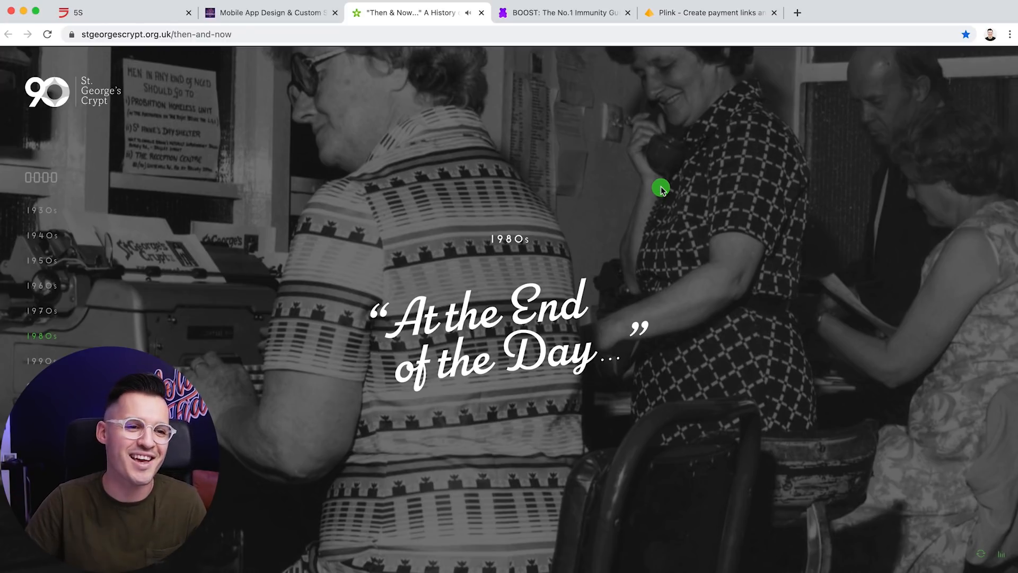
mouse_move(590, 165)
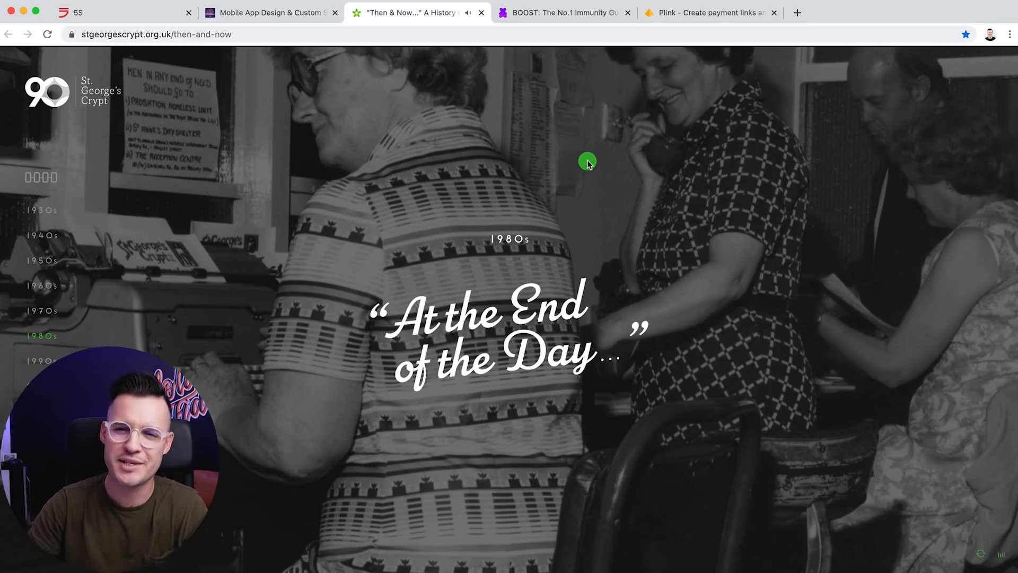
left_click(567, 13)
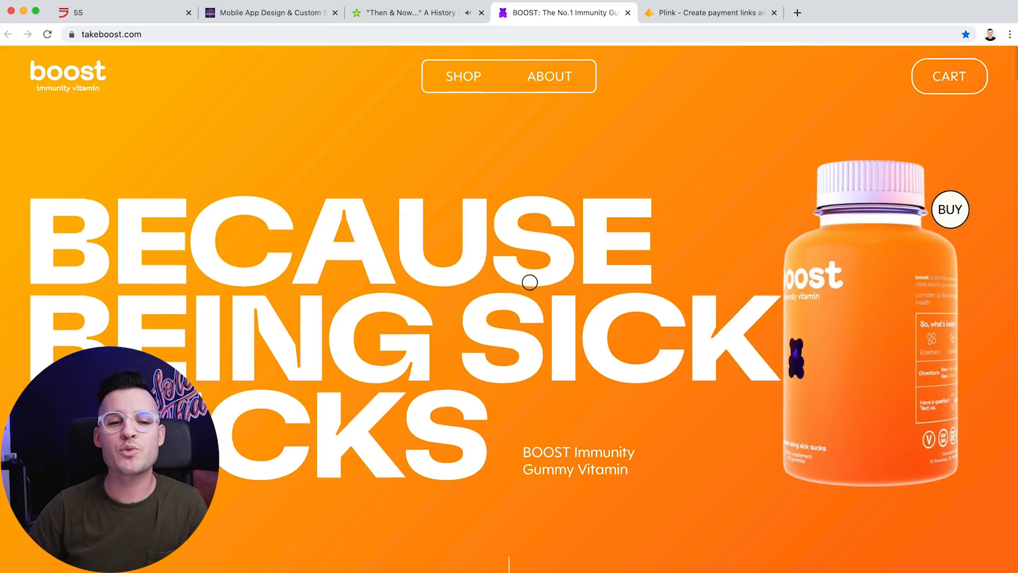
- Scroll past 'Be proactive' and the ingredients headline to the Elderberry/Vitamin C benefits list
scroll("down", 3)
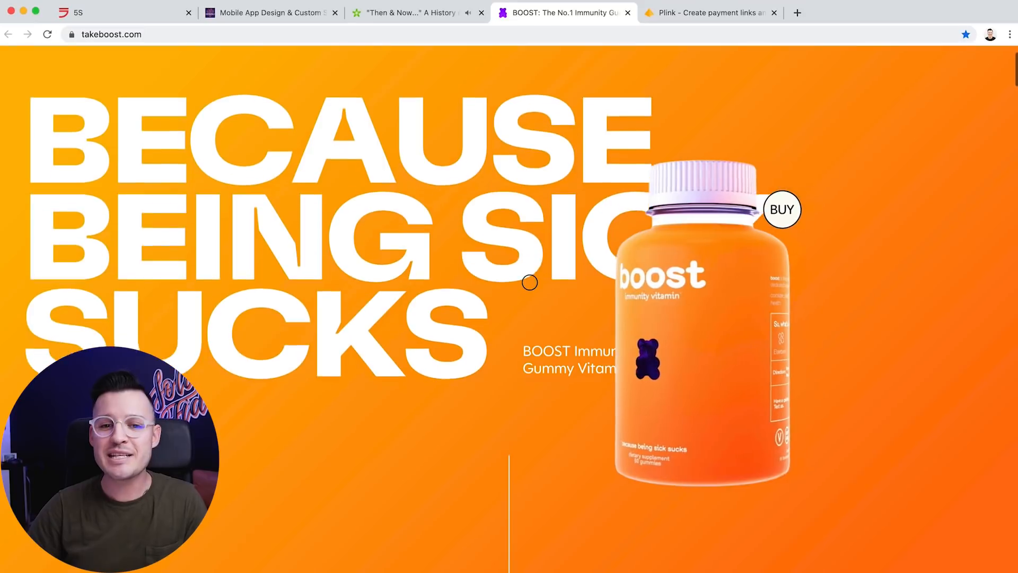
scroll("down", 3)
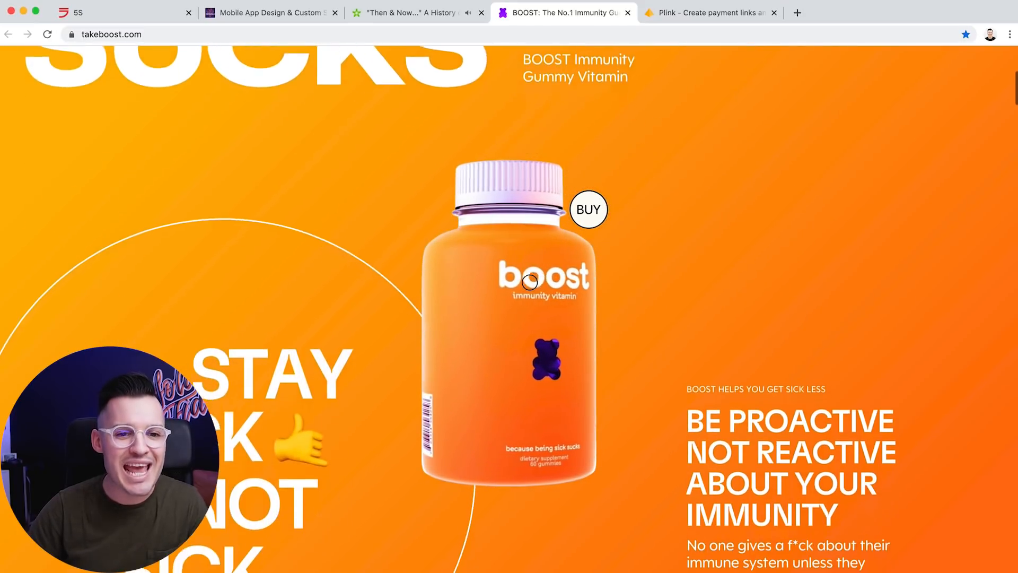
scroll("down", 3)
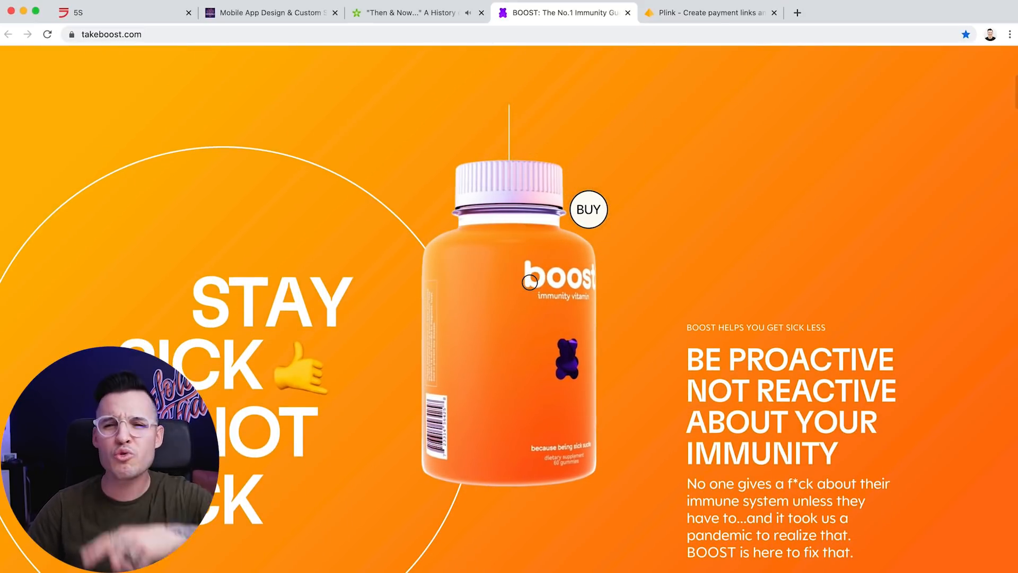
scroll("down", 3)
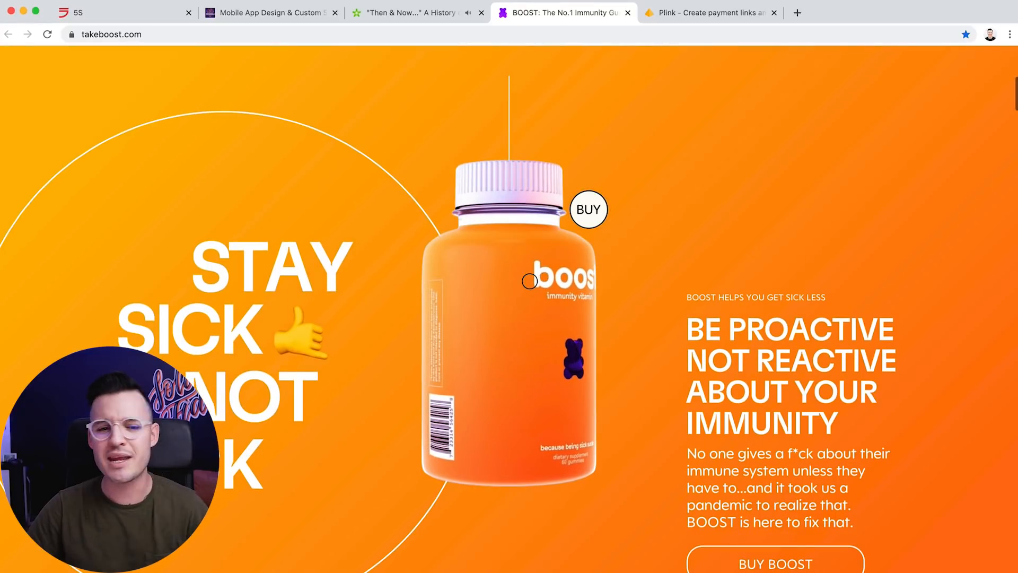
scroll("down", 3)
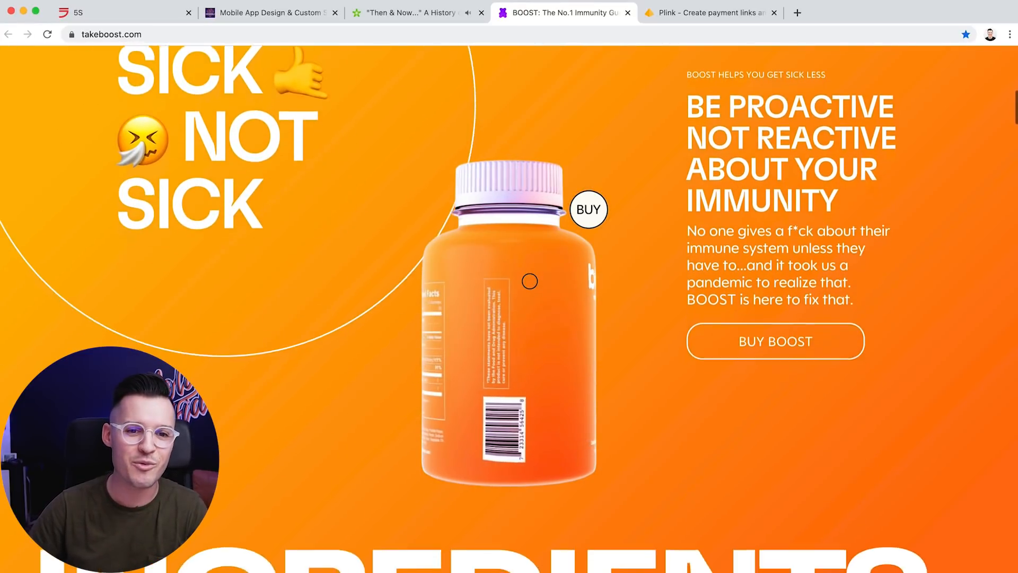
scroll("down", 3)
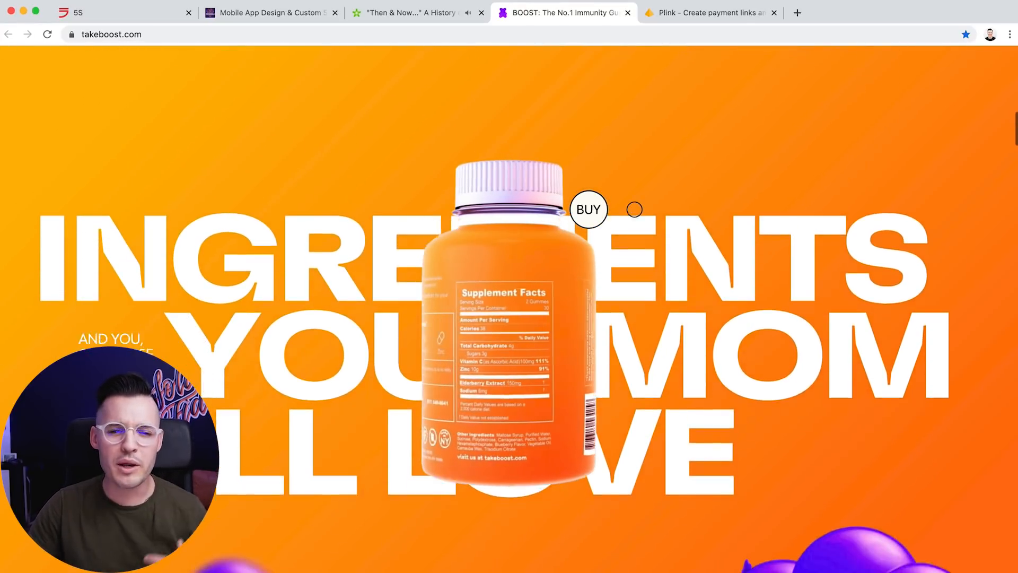
scroll("down", 3)
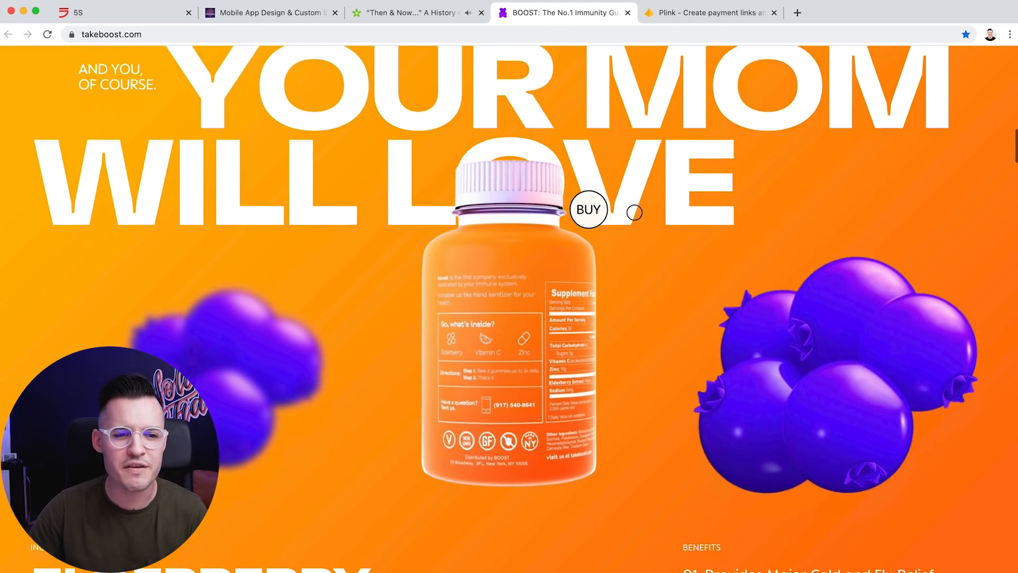
scroll("down", 3)
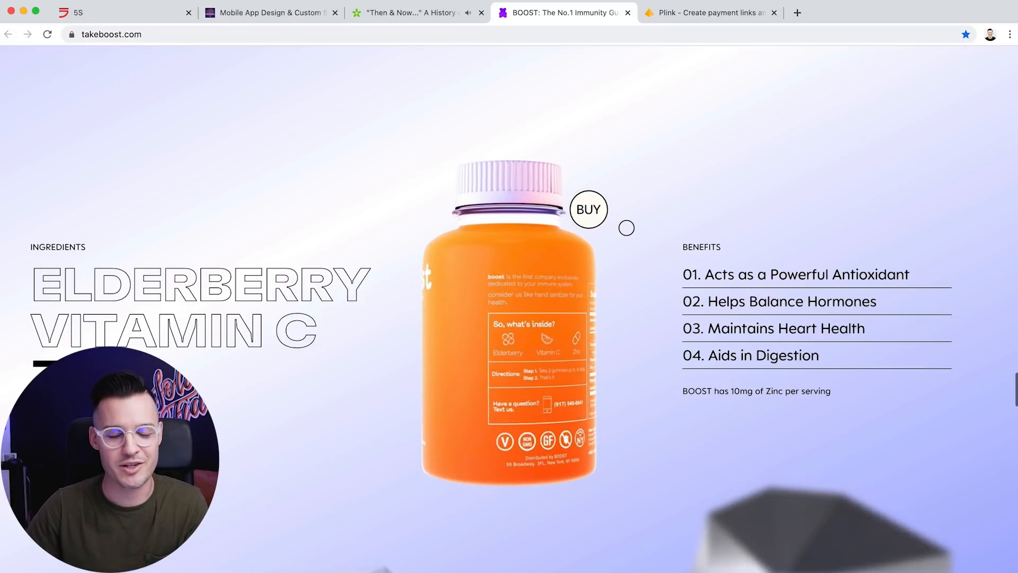
- Scroll through the reviews to the Get Boosted footer, then switch to the Plink tab
scroll("down", 3)
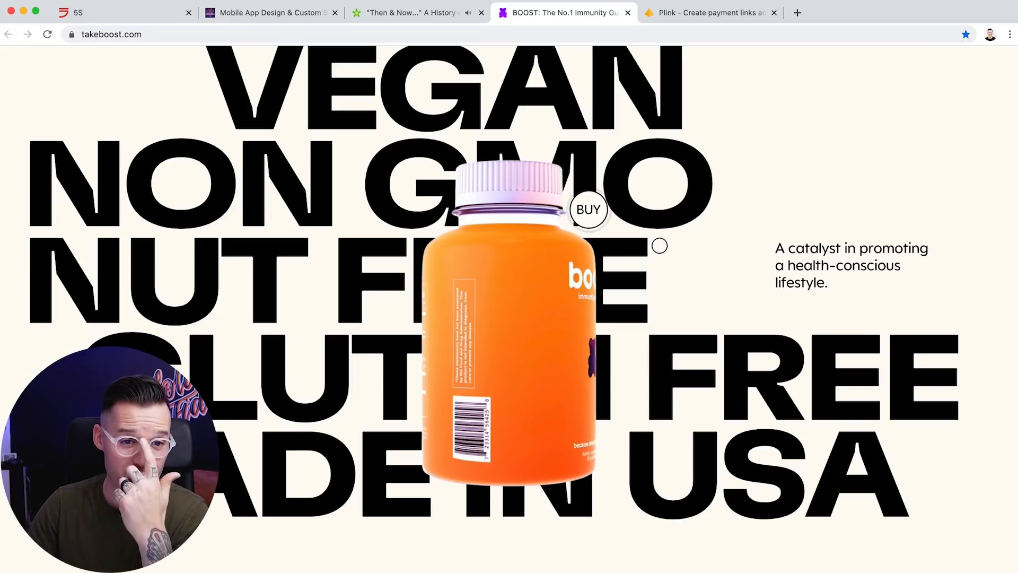
scroll("down", 3)
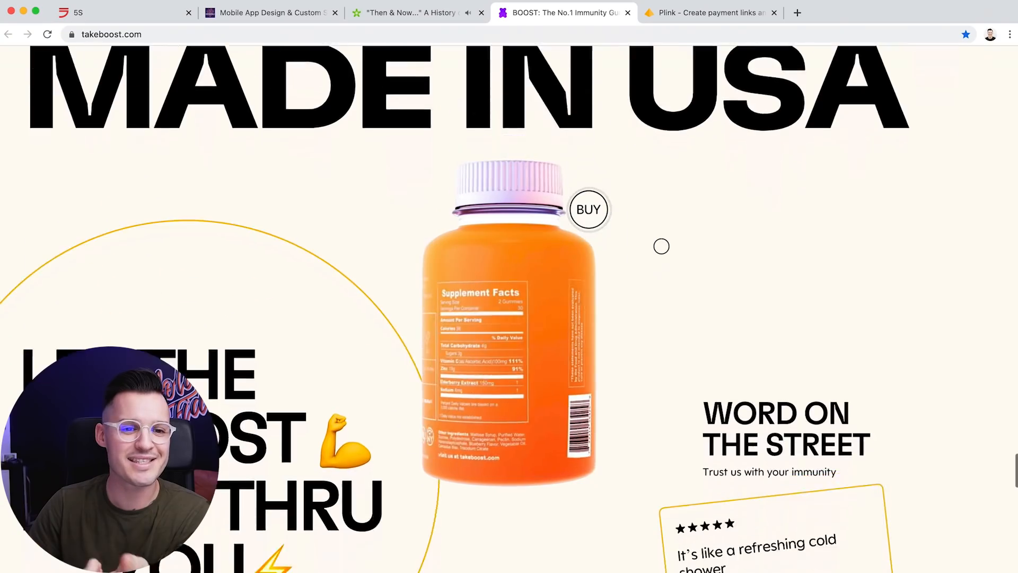
scroll("down", 3)
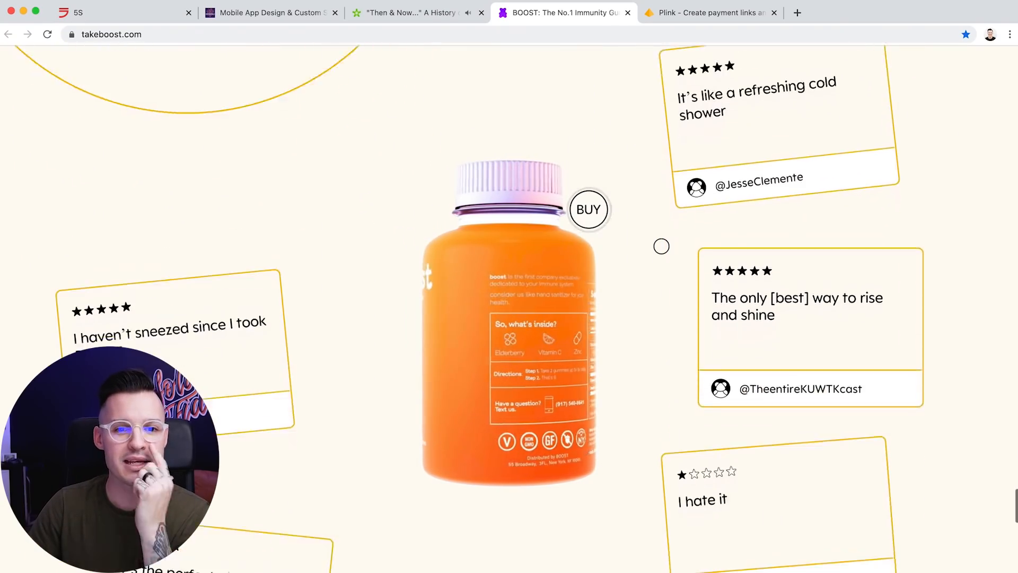
scroll("down", 3)
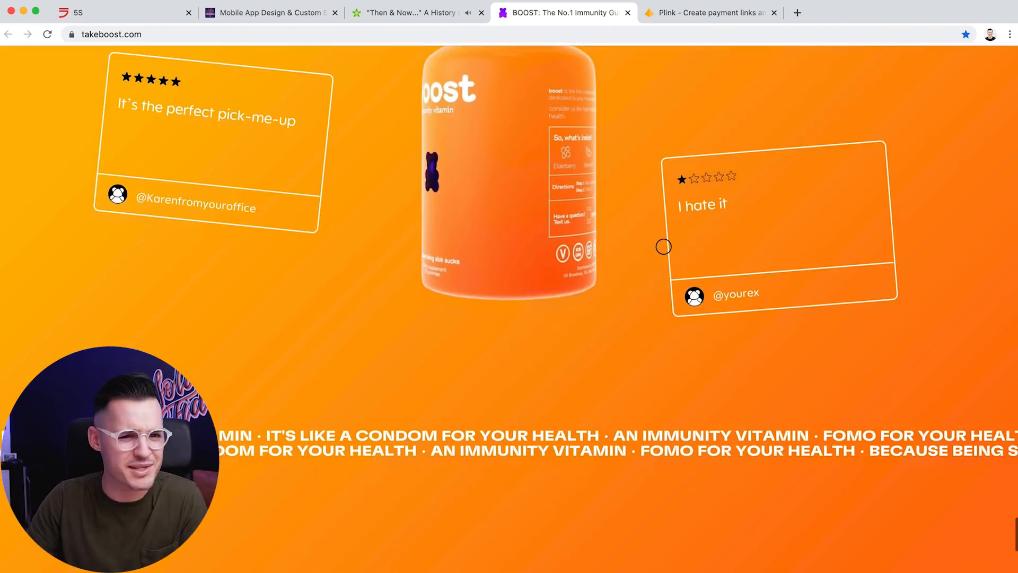
scroll("down", 3)
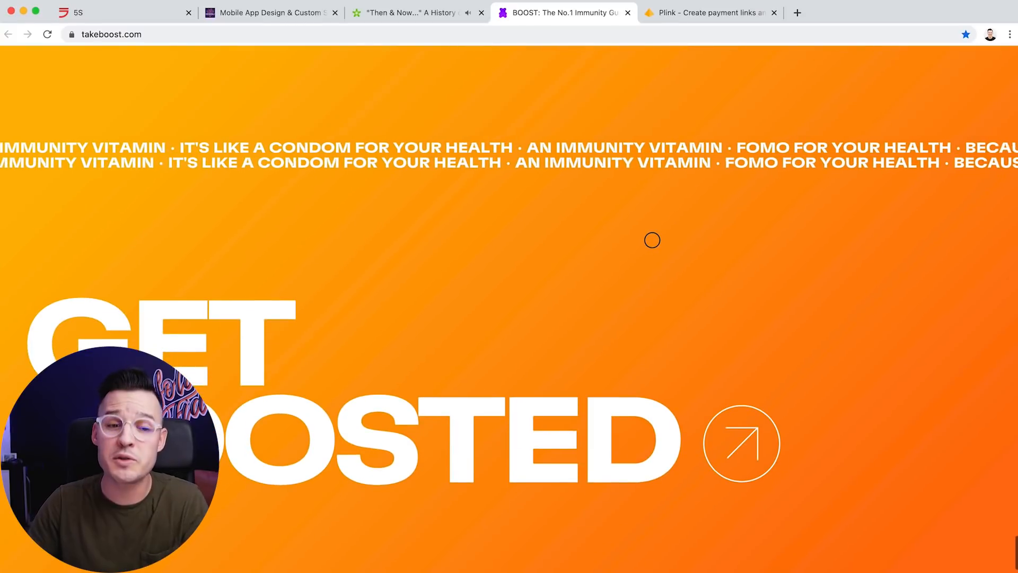
scroll("down", 3)
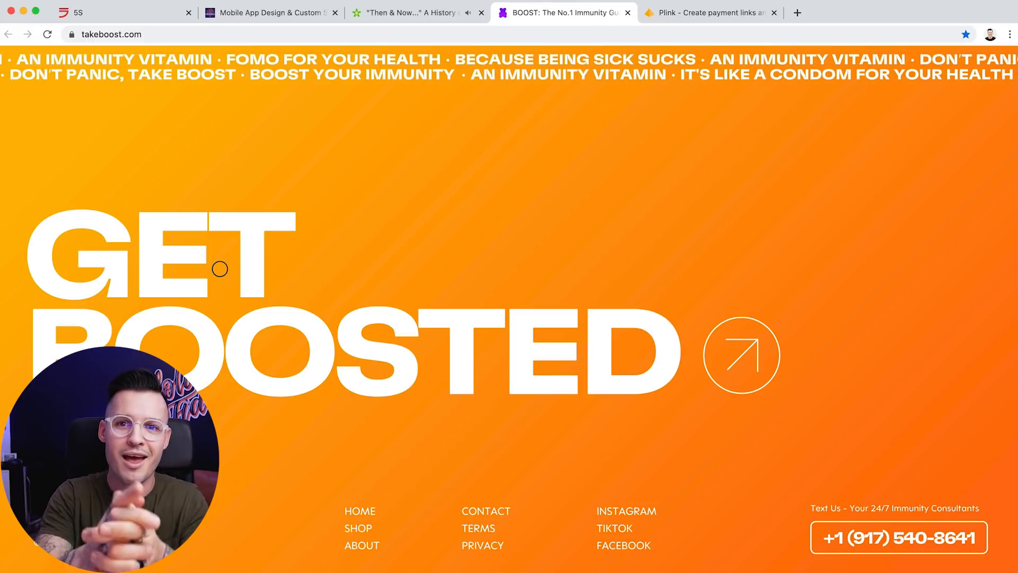
left_click(713, 13)
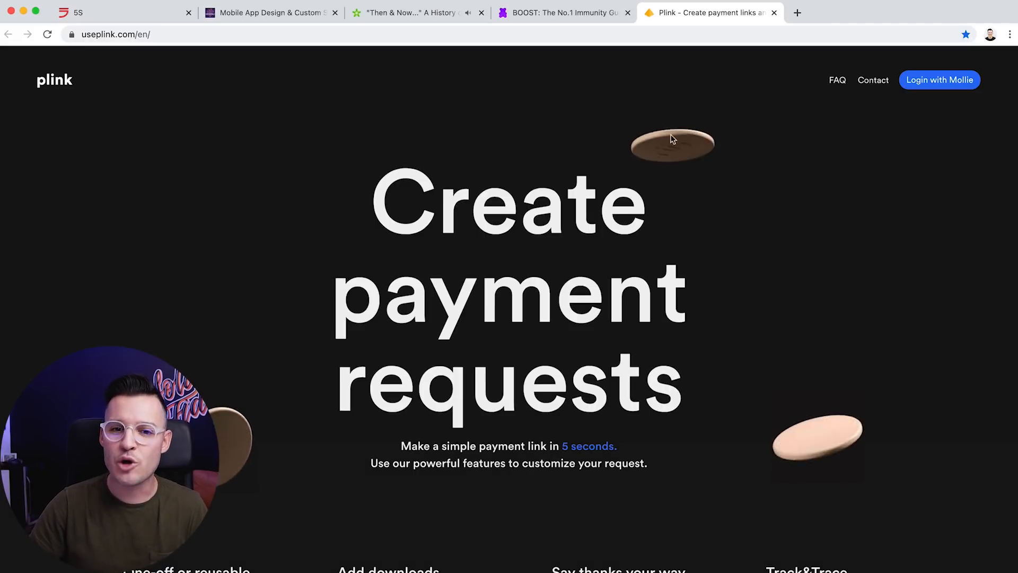
mouse_move(801, 252)
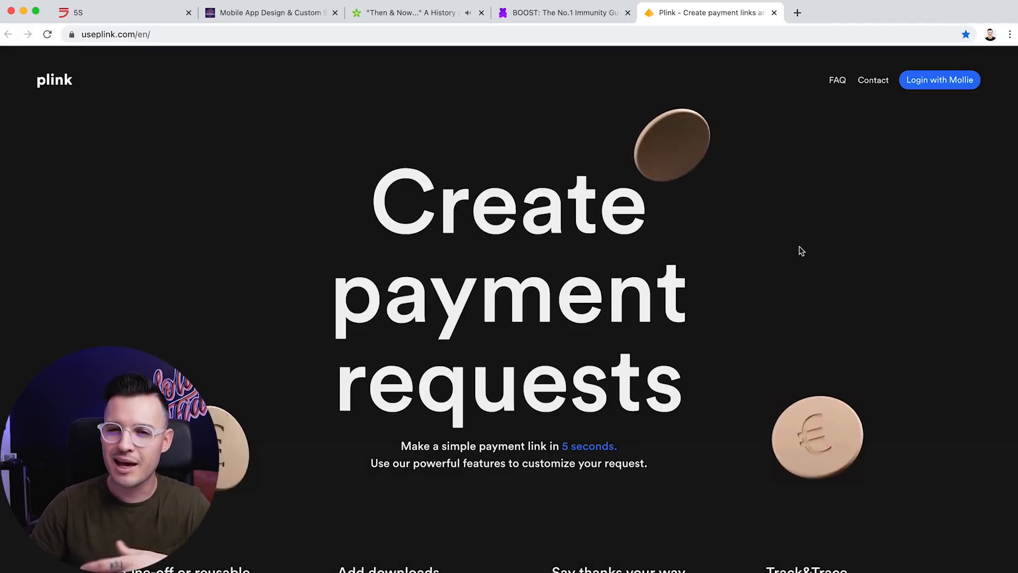
- Scroll the Plink homepage past its four features to the 'Easily send requests via e-mail or SMS' section
scroll("down", 3)
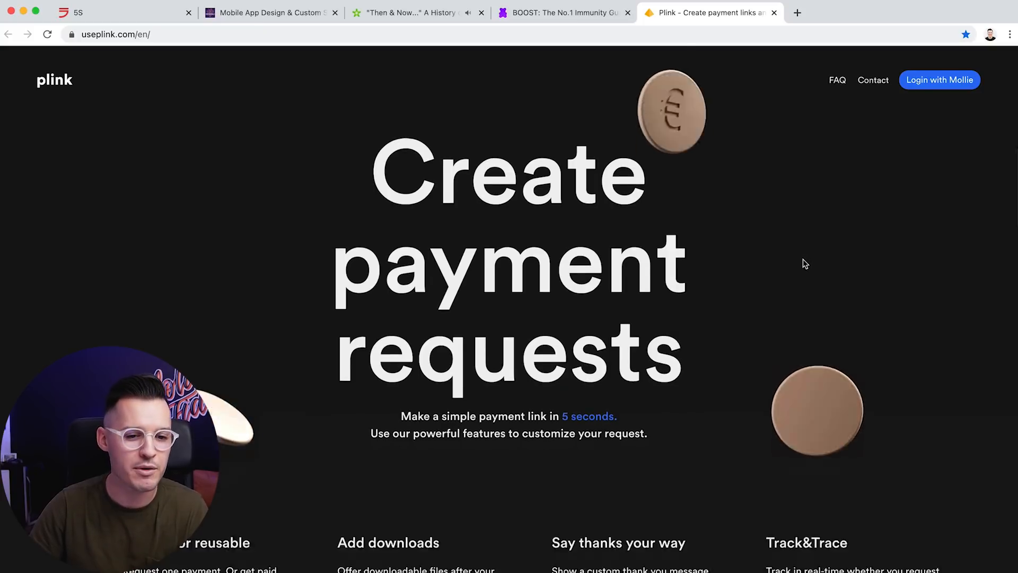
scroll("down", 3)
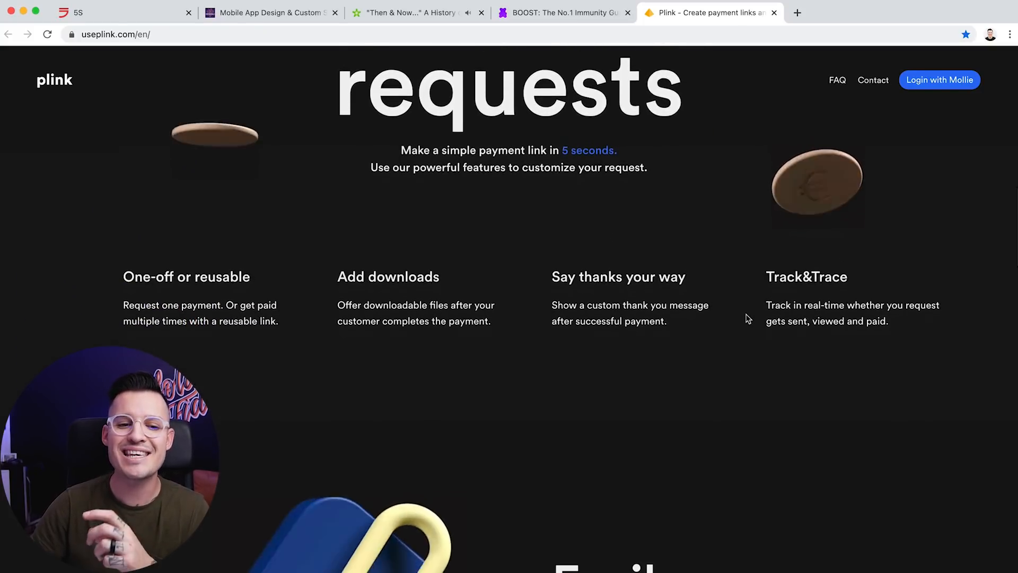
scroll("down", 3)
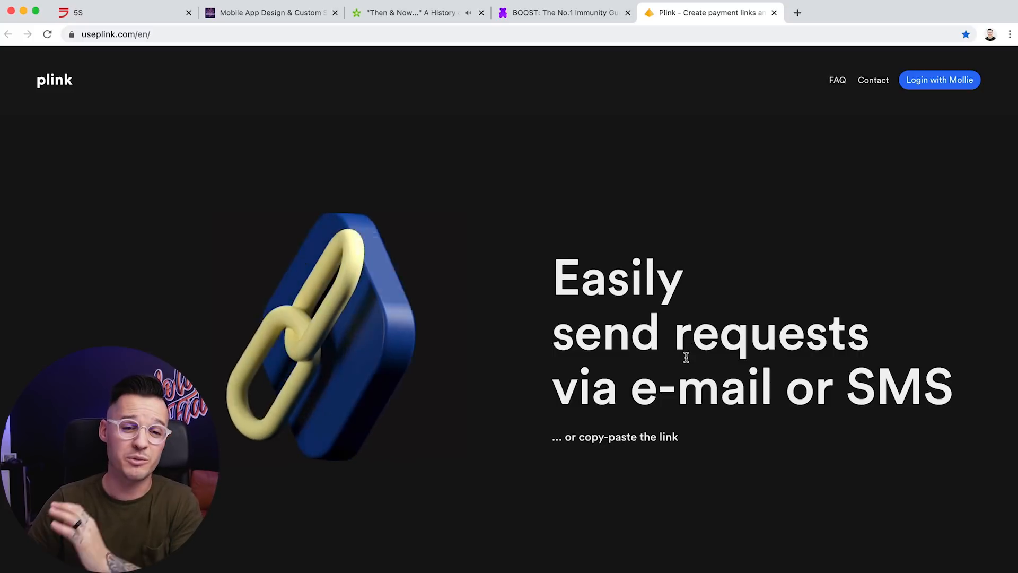
scroll("down", 3)
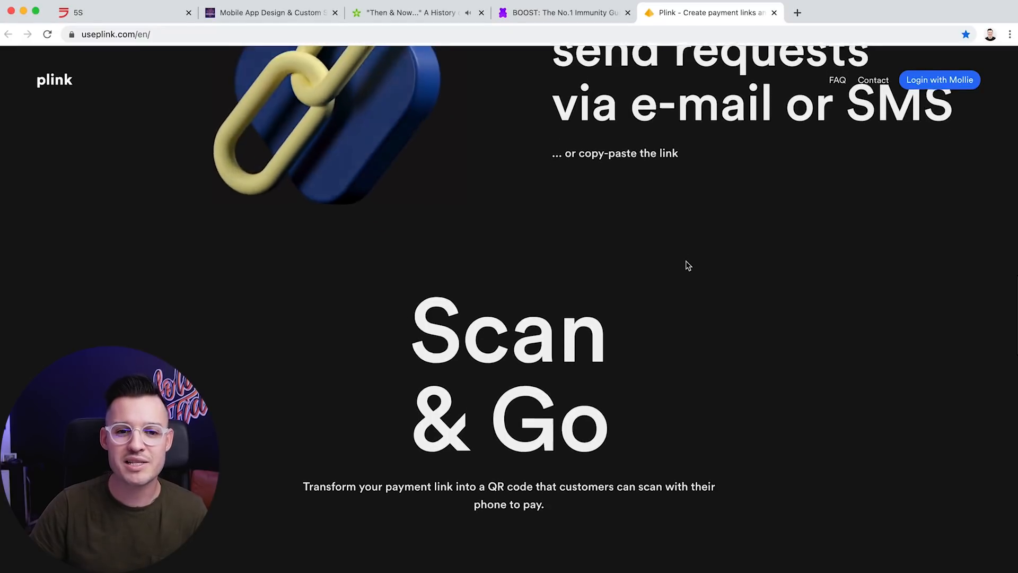
- Scroll on past the Scan & Go QR code and payment-method logos to 'Start for free today'
scroll("down", 3)
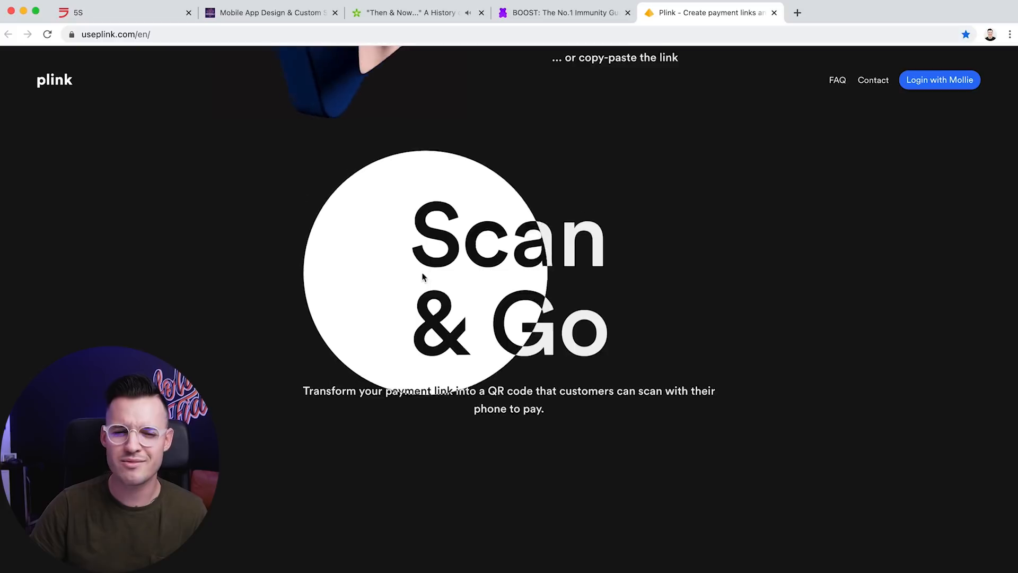
scroll("down", 3)
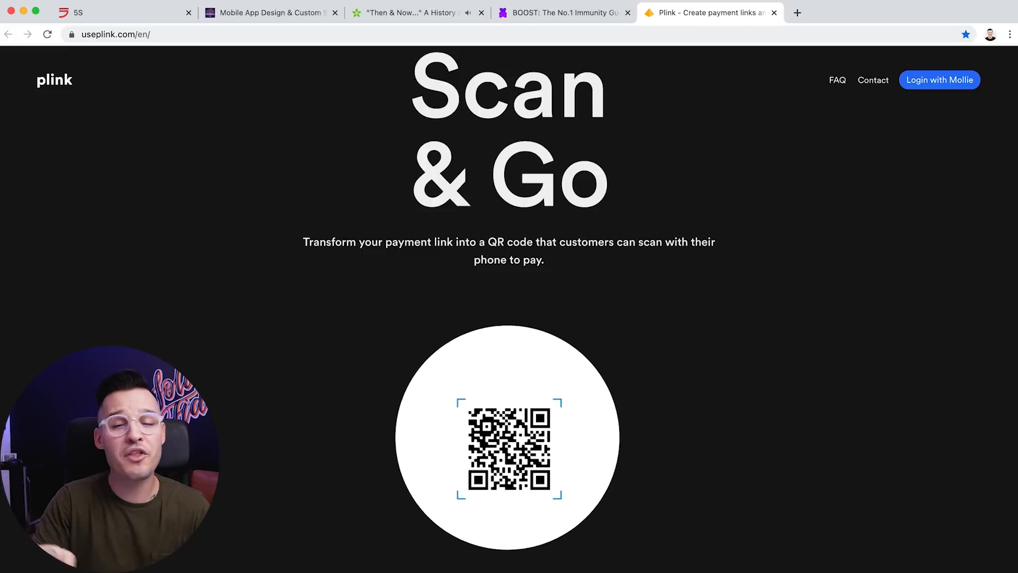
scroll("down", 3)
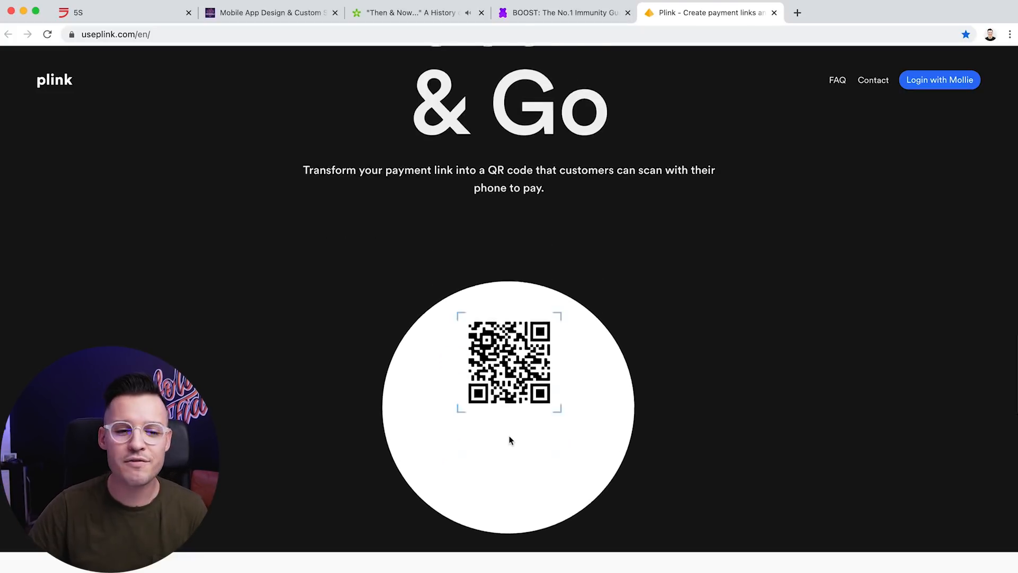
scroll("down", 3)
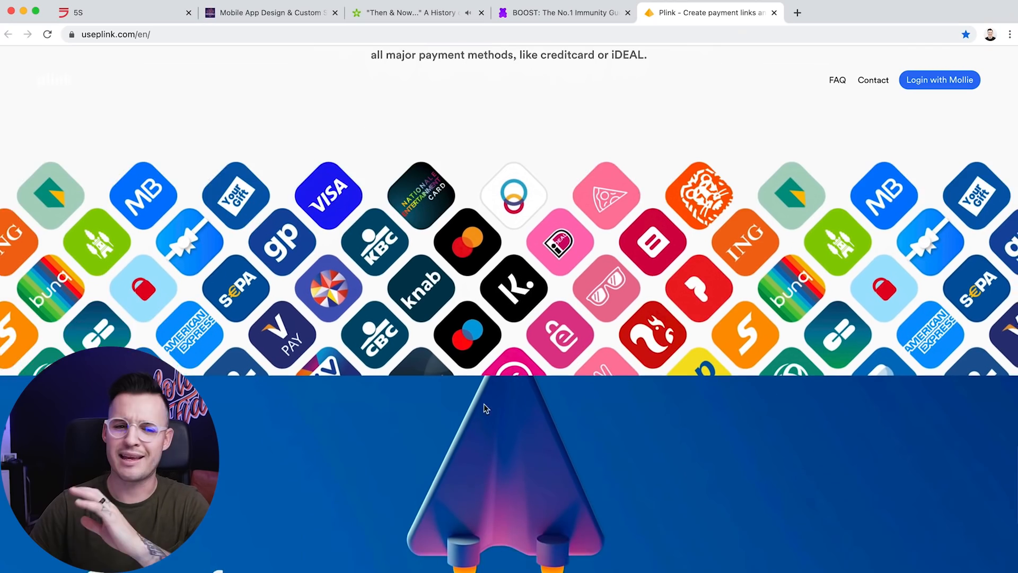
scroll("down", 3)
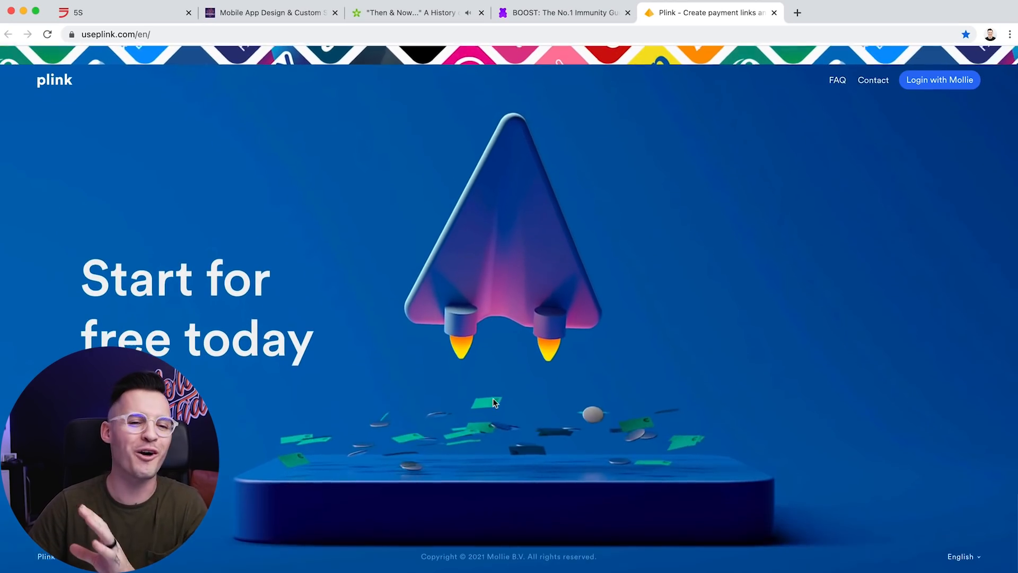